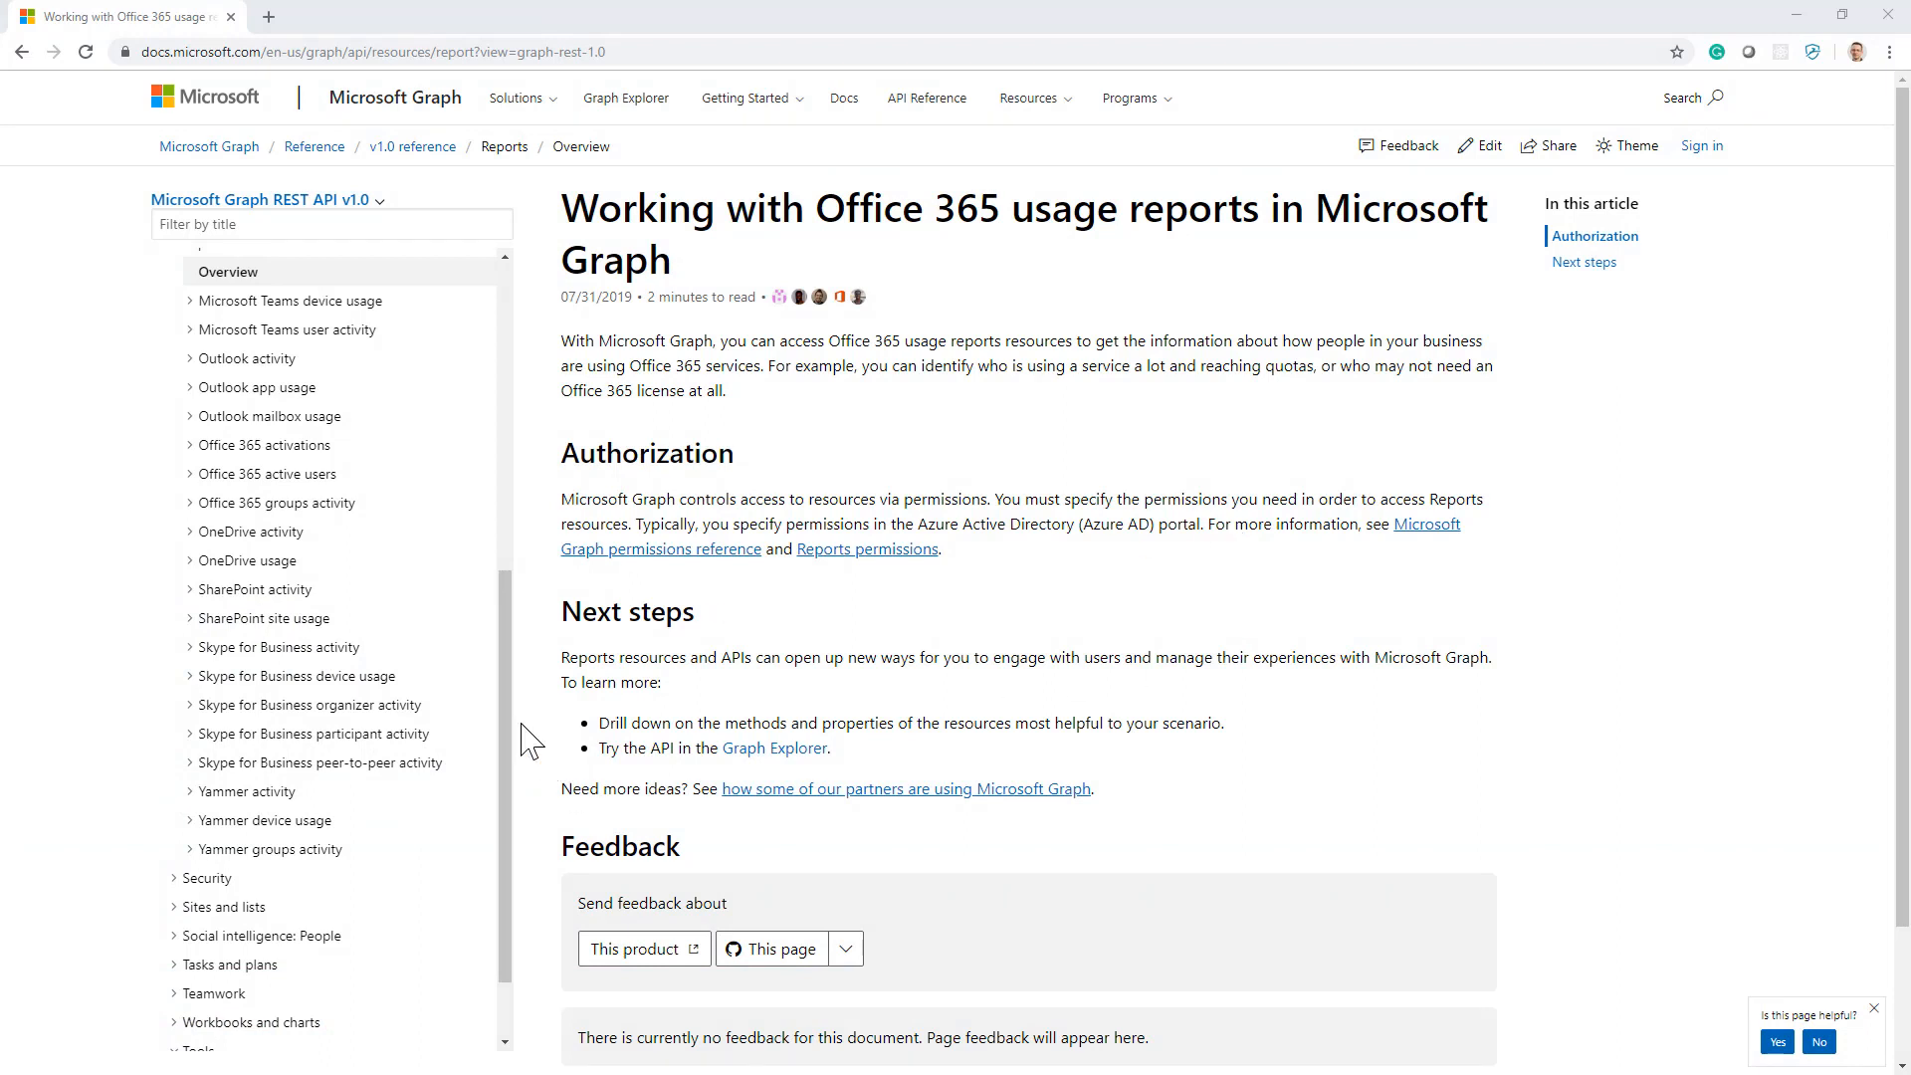
mouse_move(366, 326)
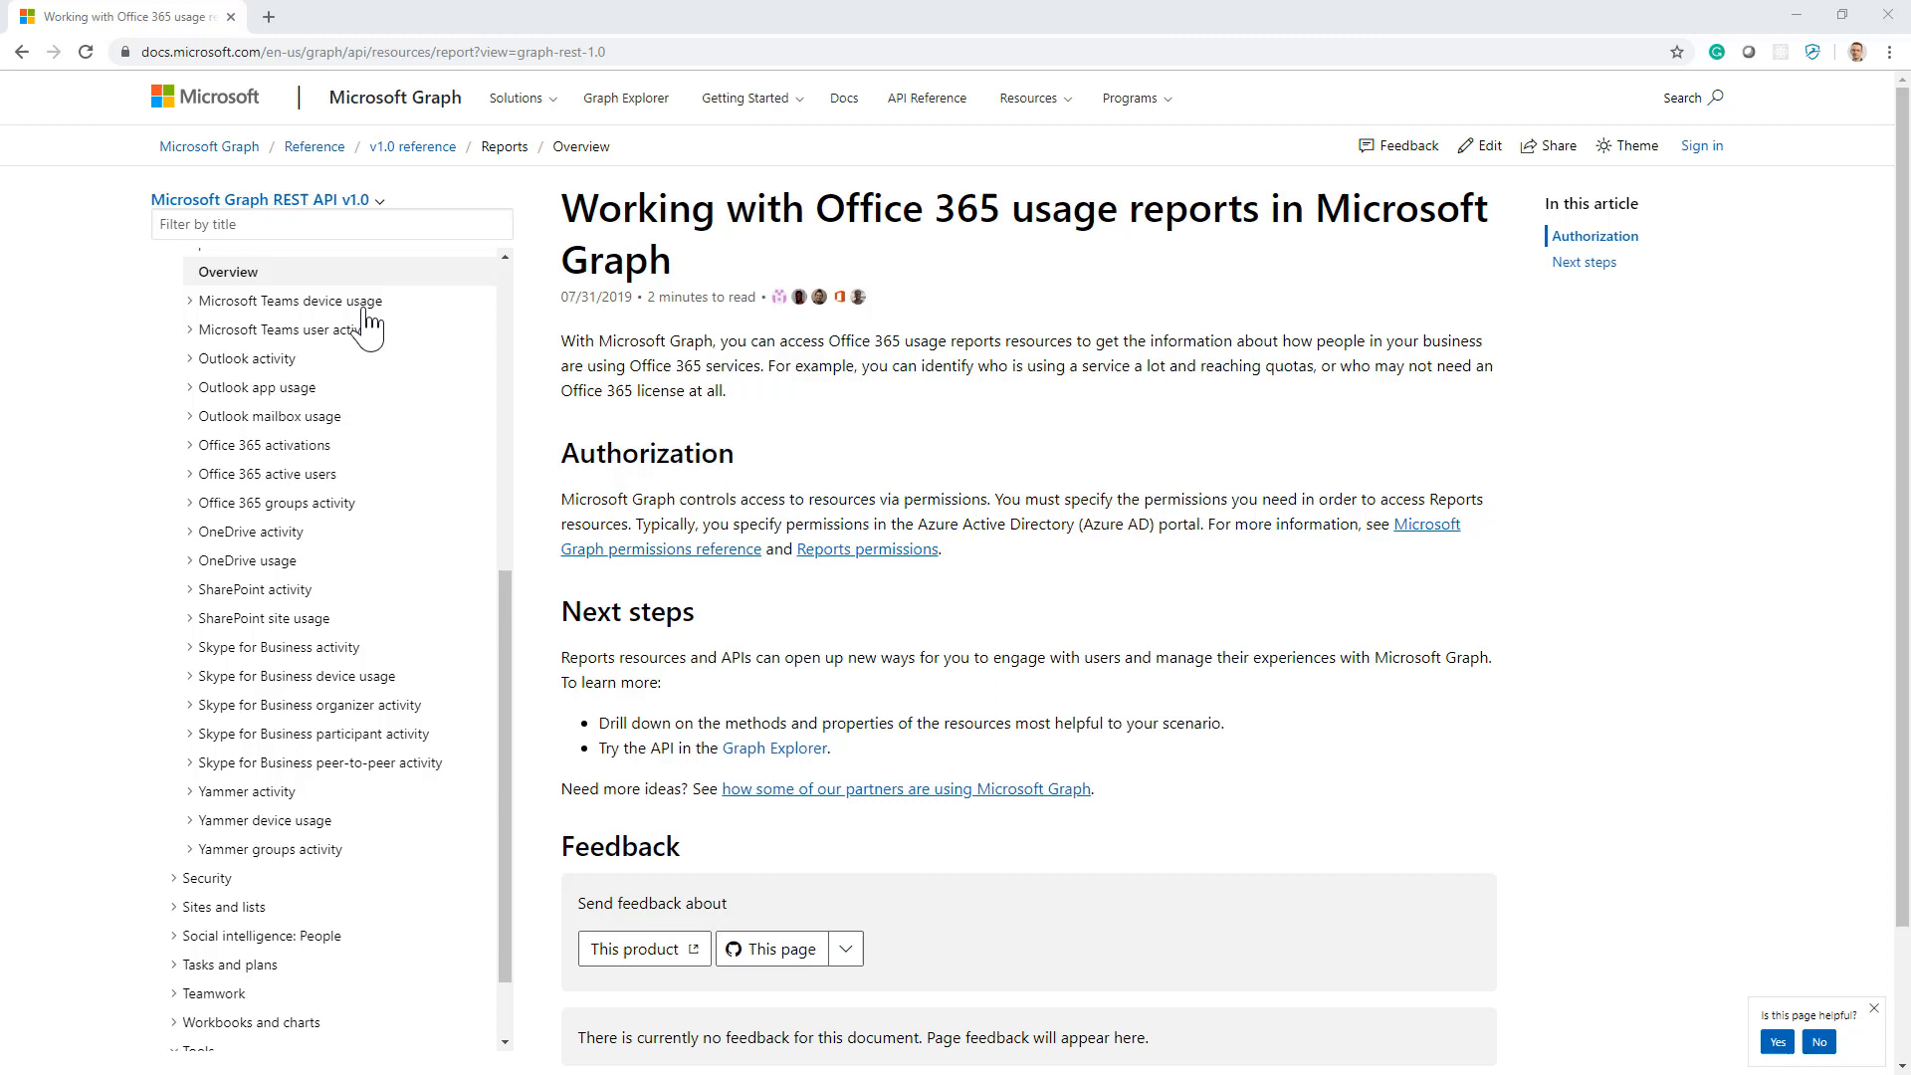
Step: Expand the Microsoft Teams device usage and Microsoft Teams user activity sections under Reports
left_click(191, 301)
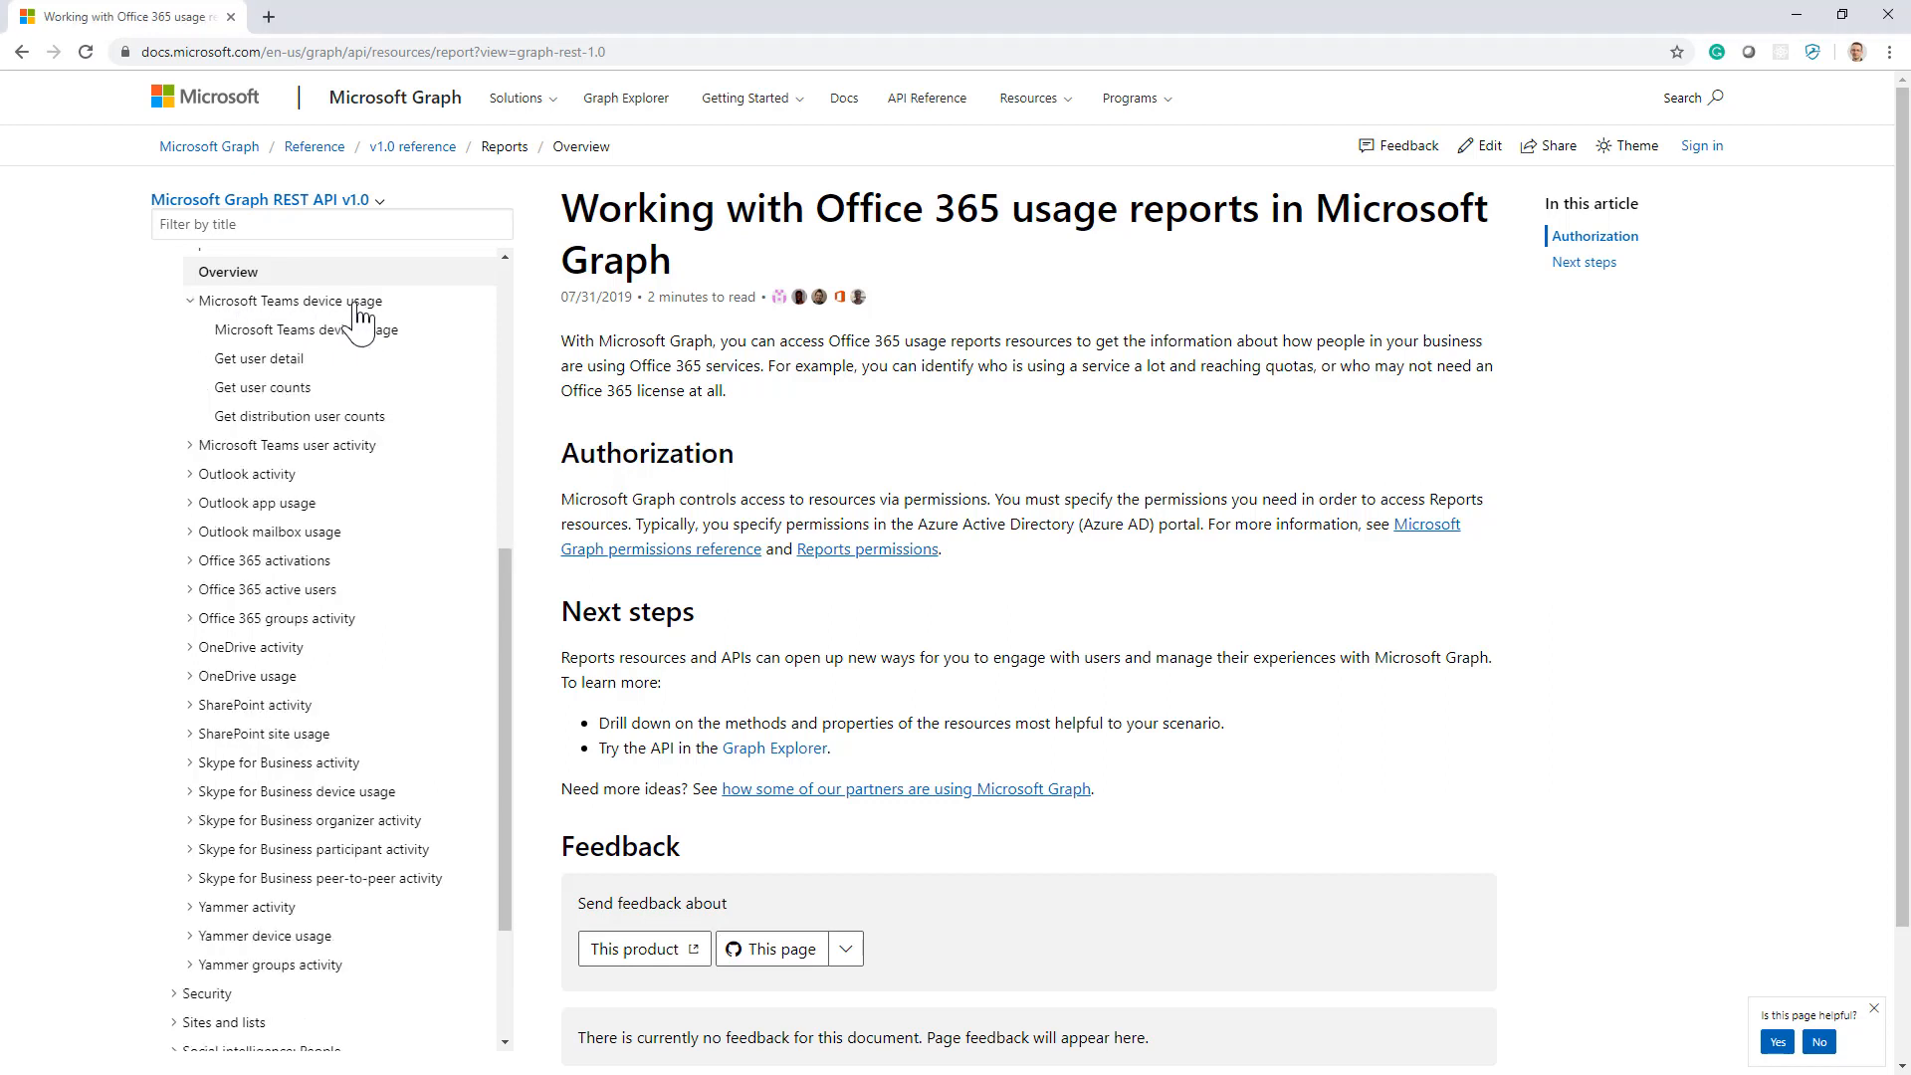
left_click(287, 445)
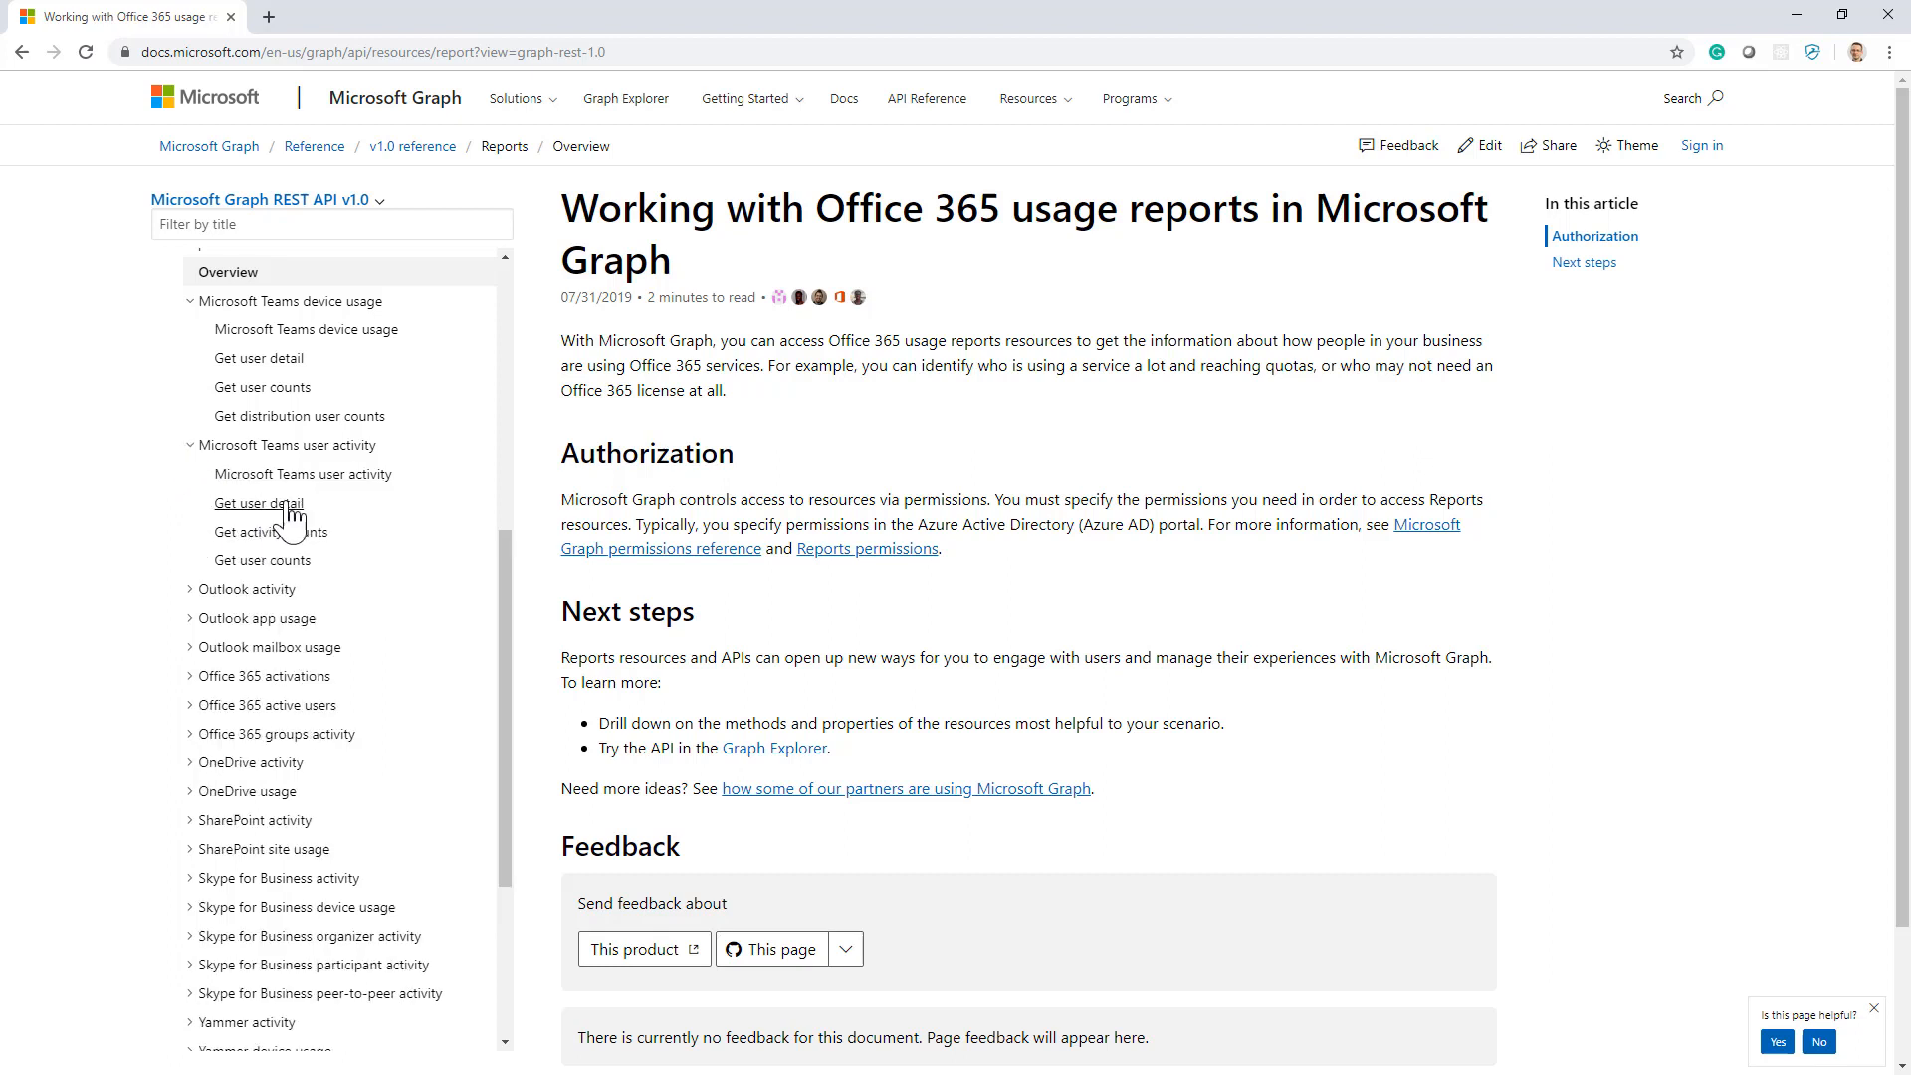
Step: Read through the getTeamsUserActivityUserDetail page and highlight its 'period' parameter
left_click(259, 503)
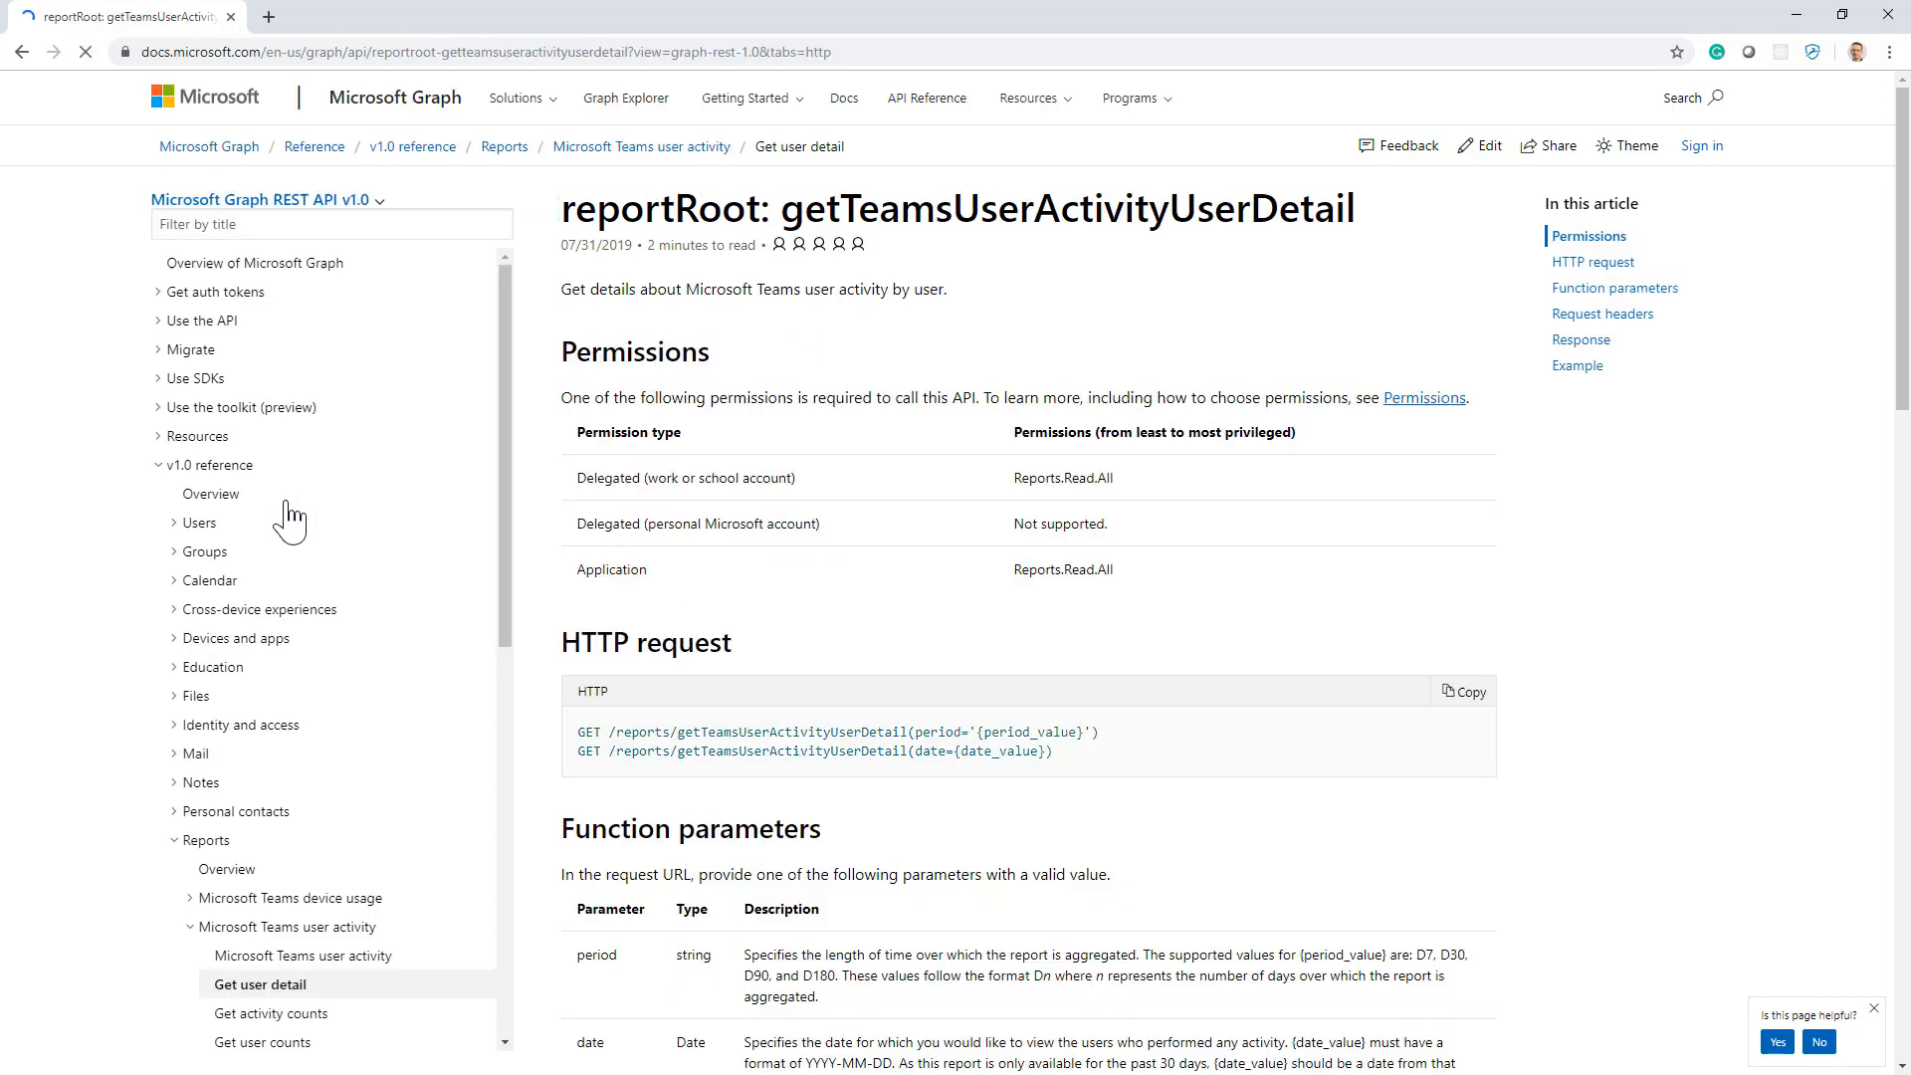
scroll("down", 3)
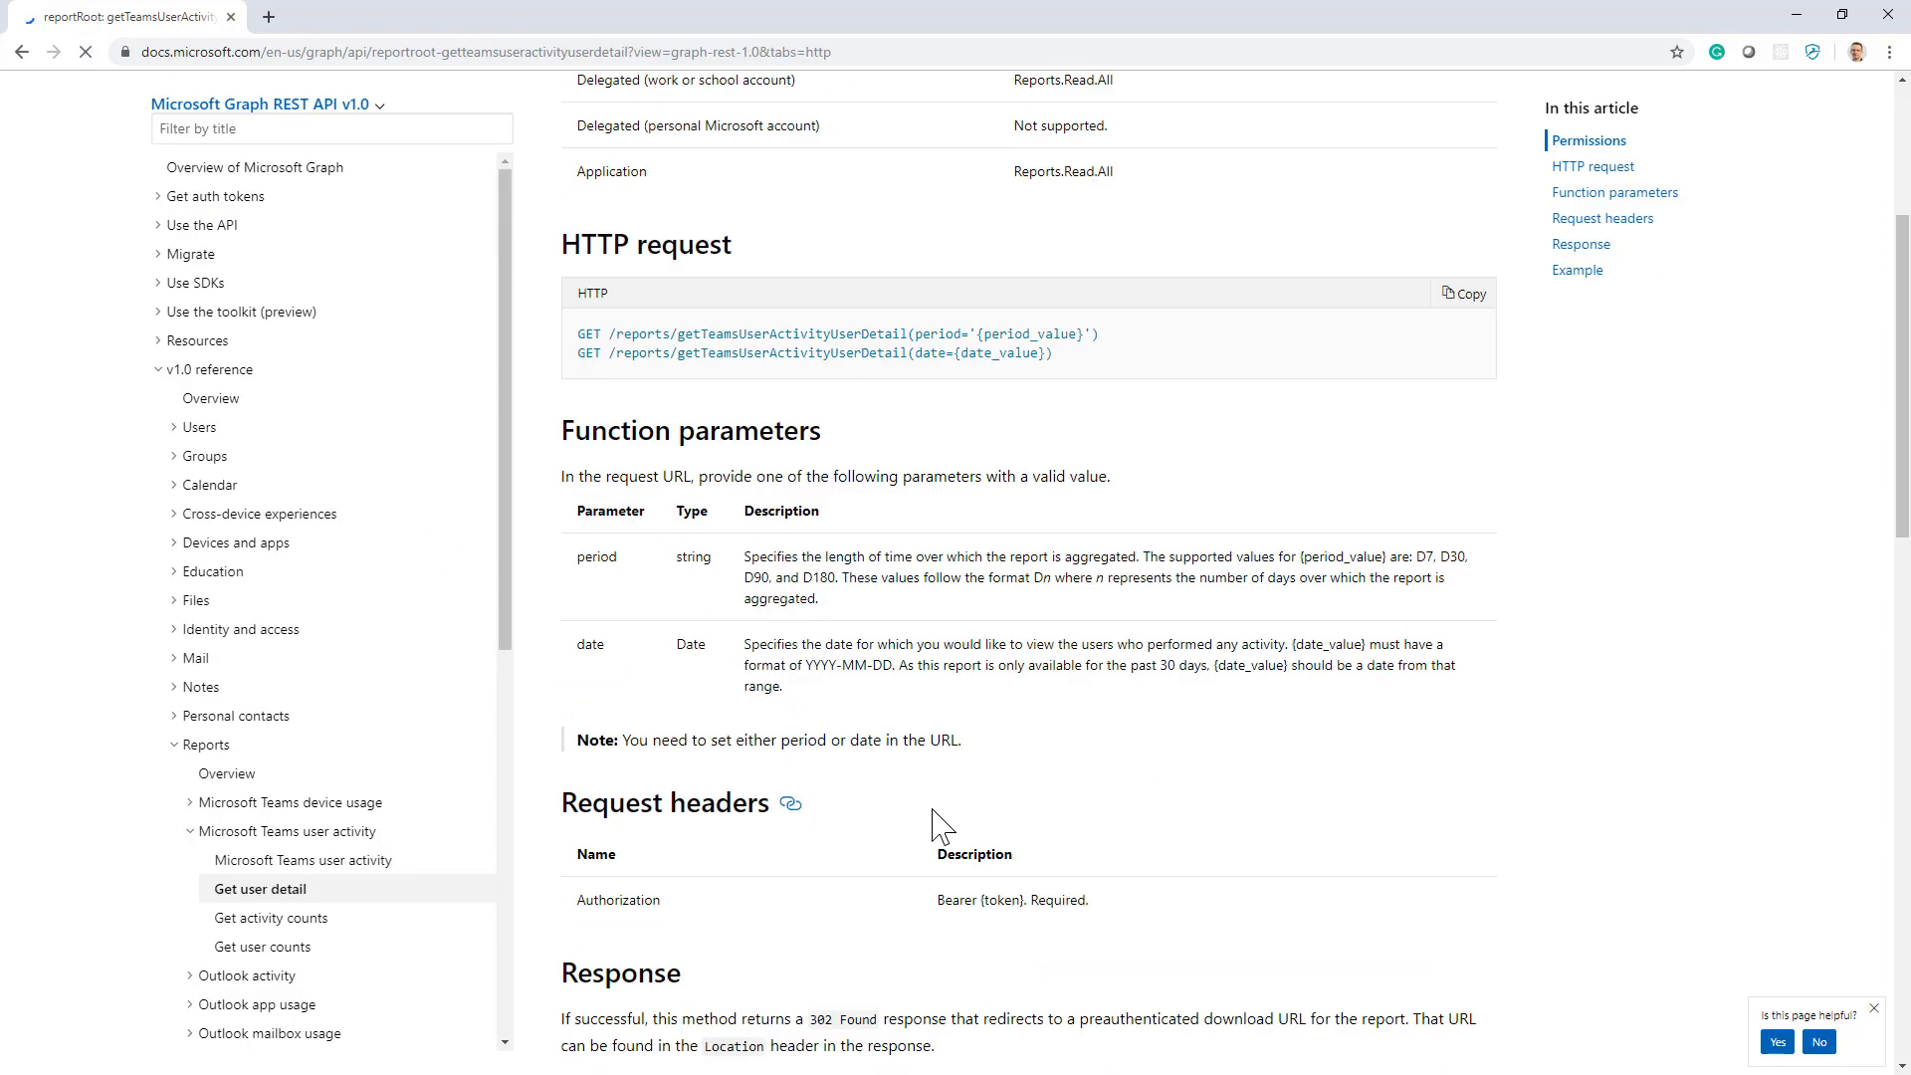
scroll("down", 3)
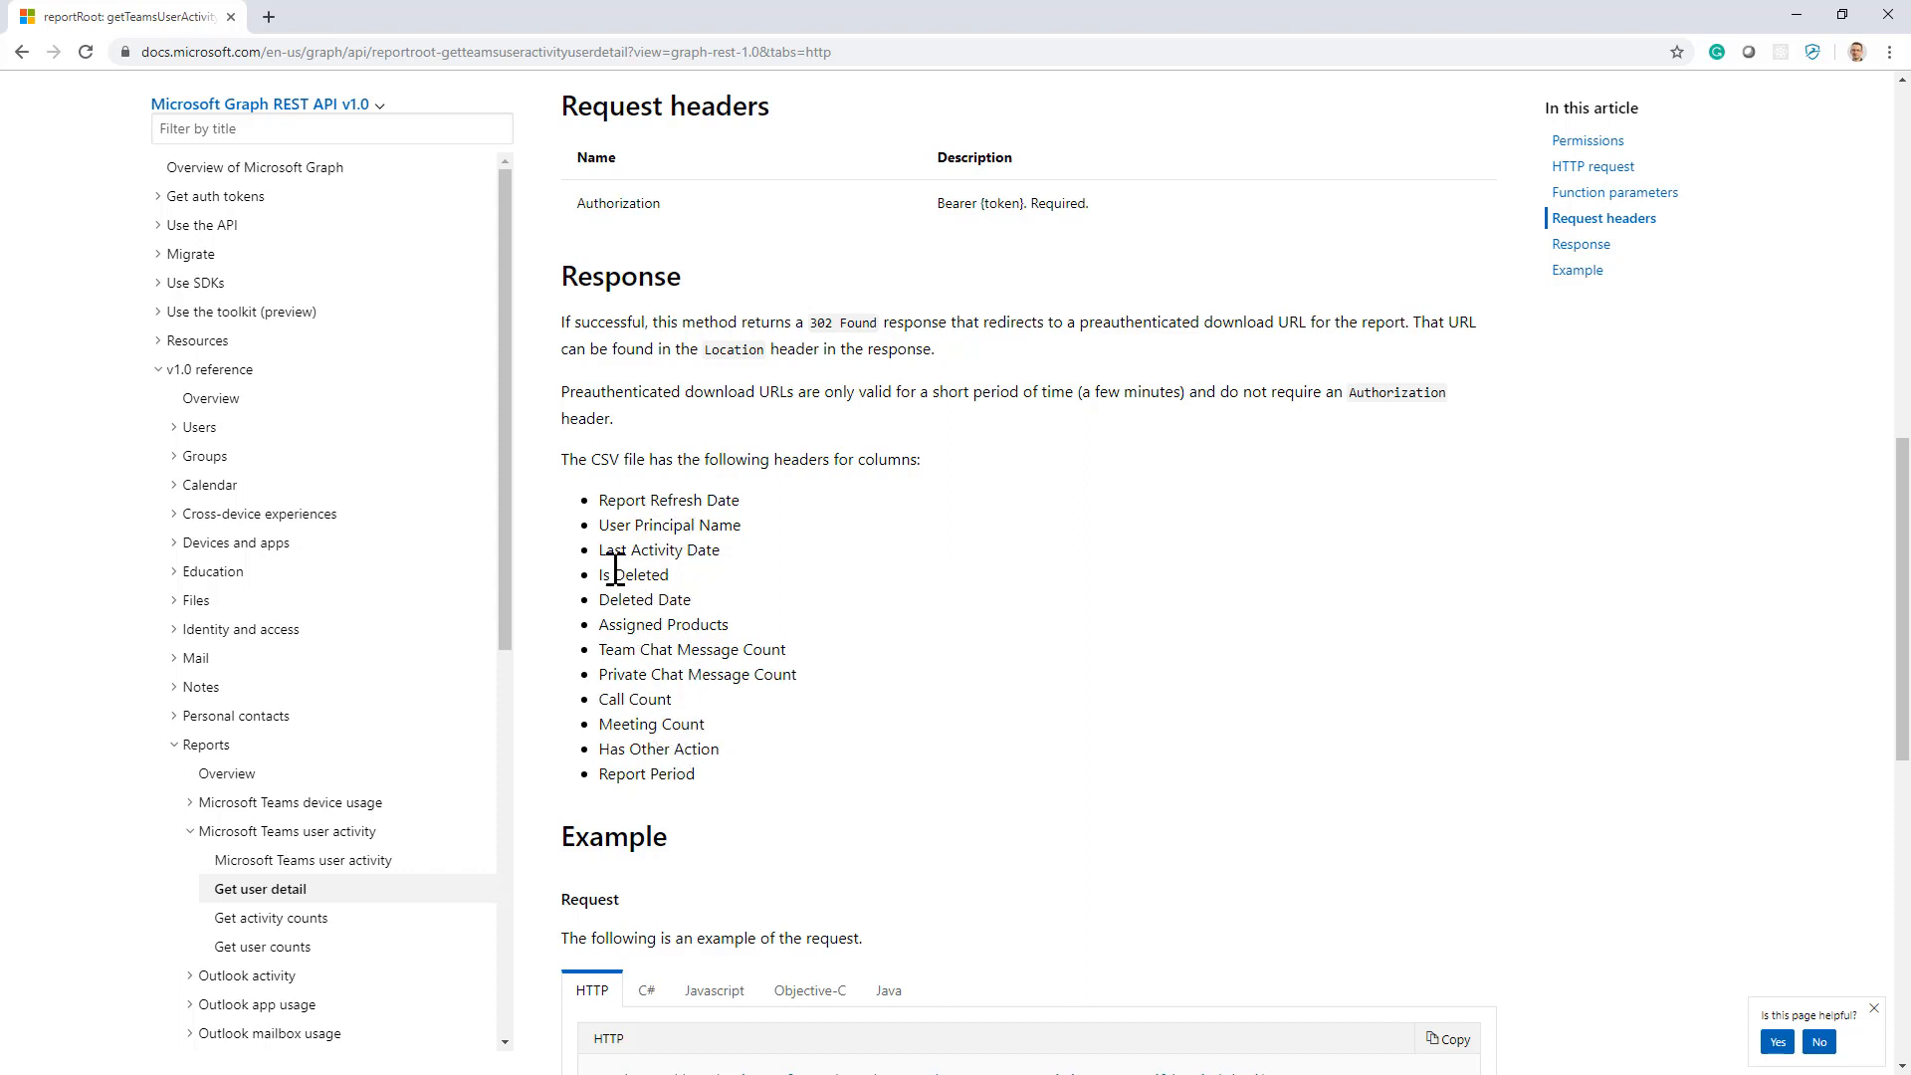
mouse_move(672, 618)
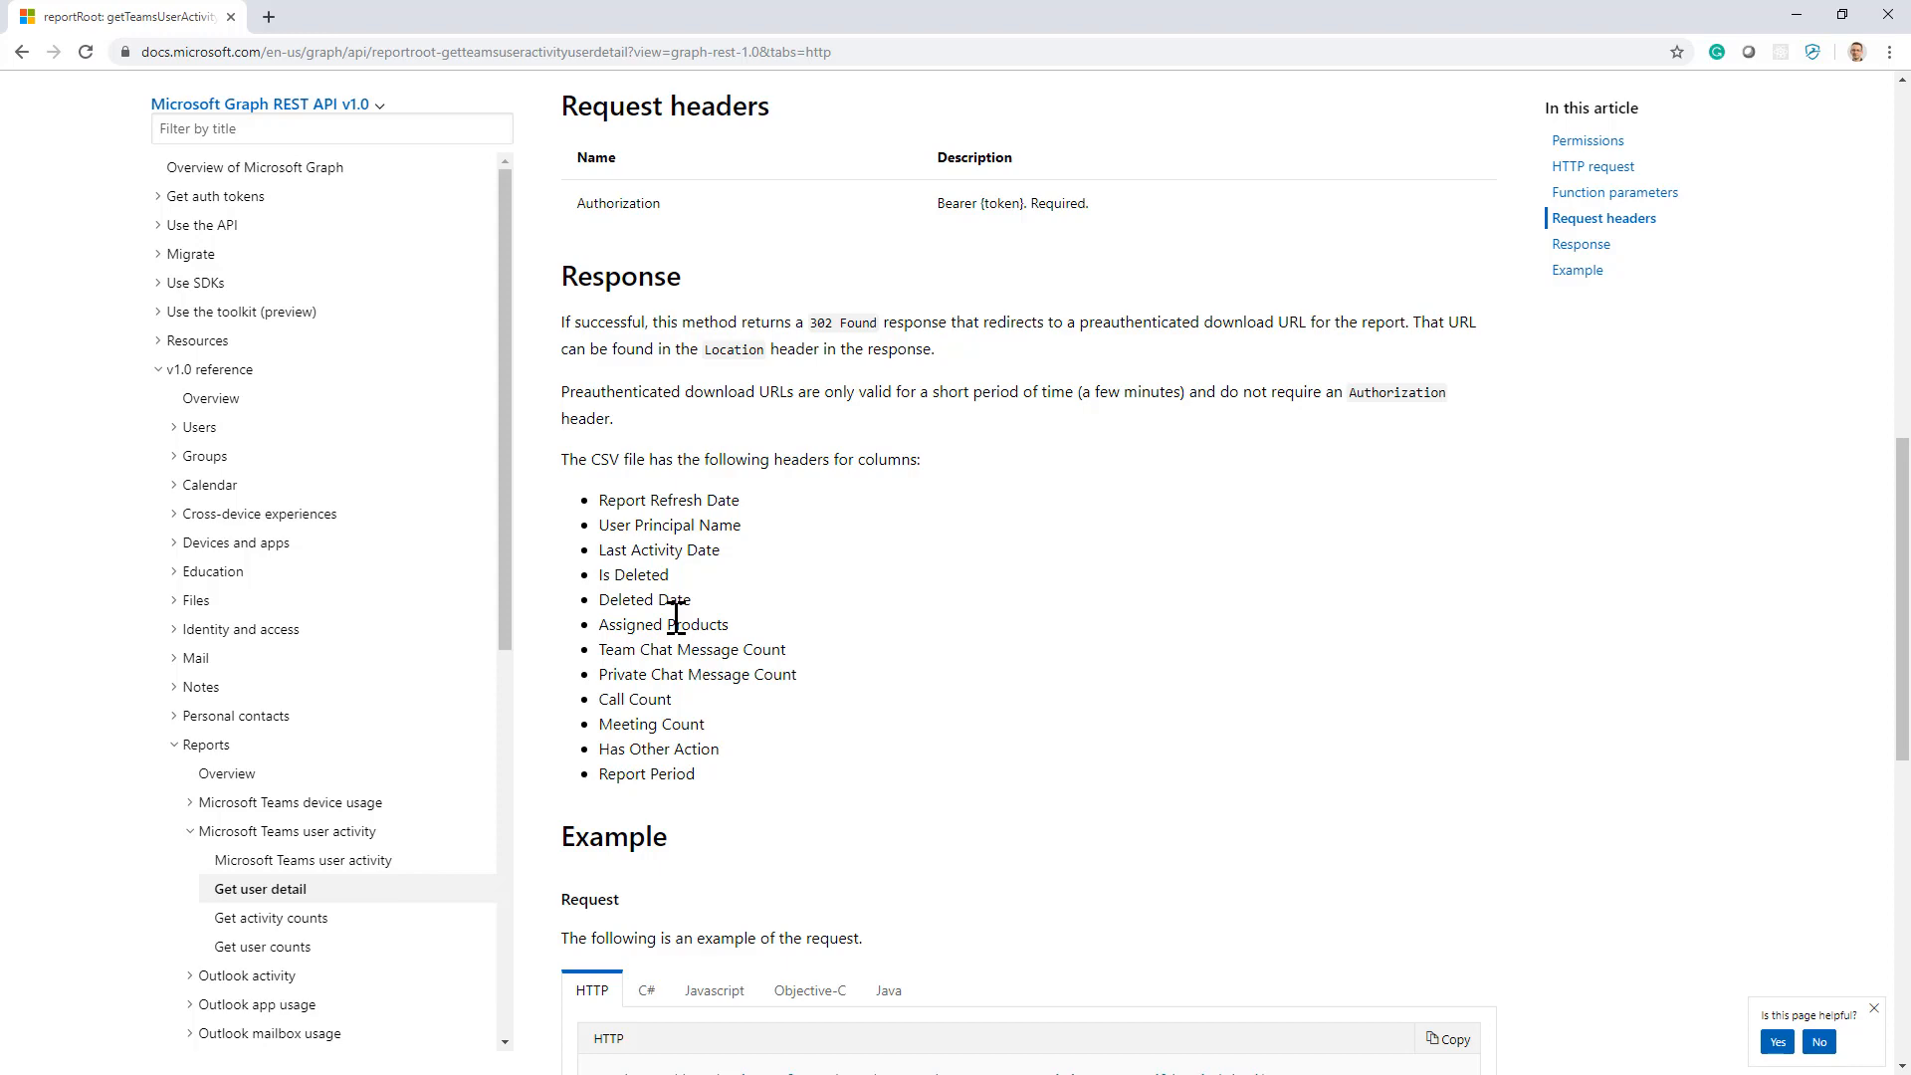
scroll("up", 3)
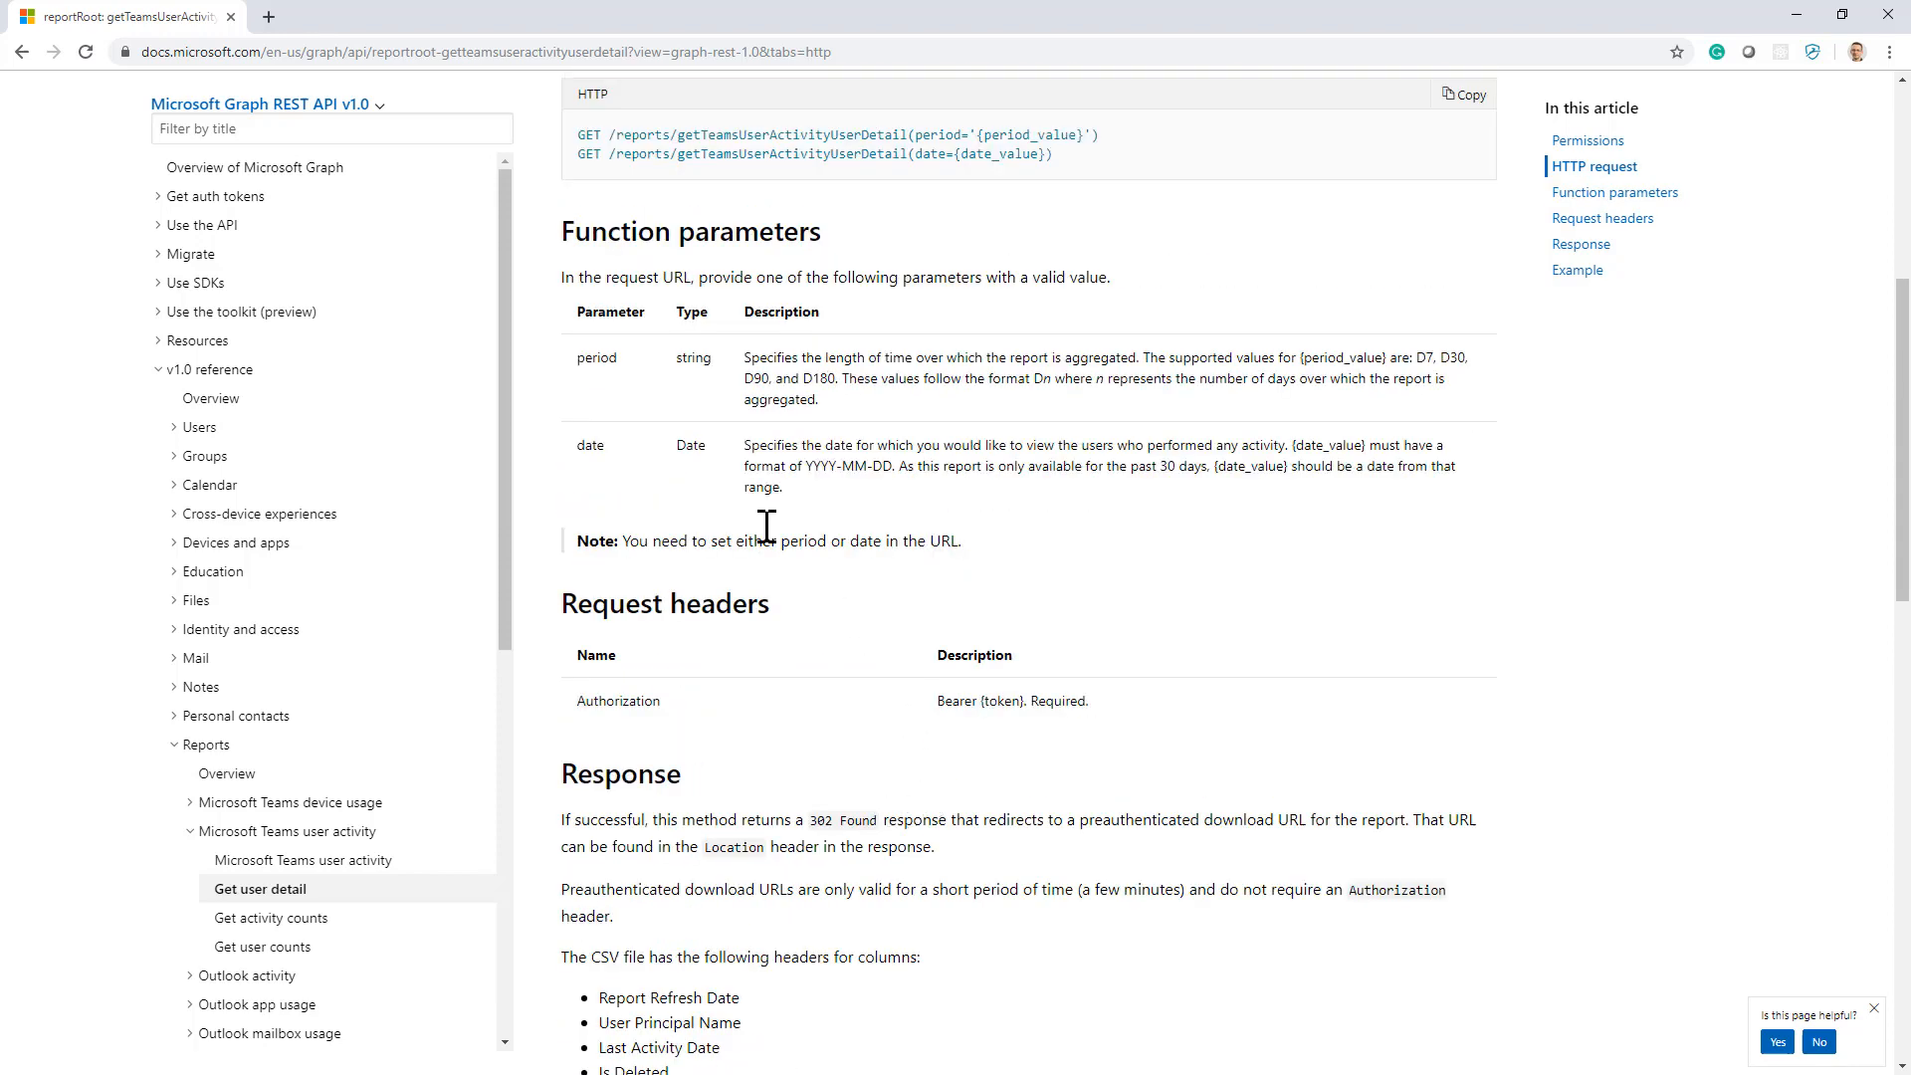
mouse_move(602, 363)
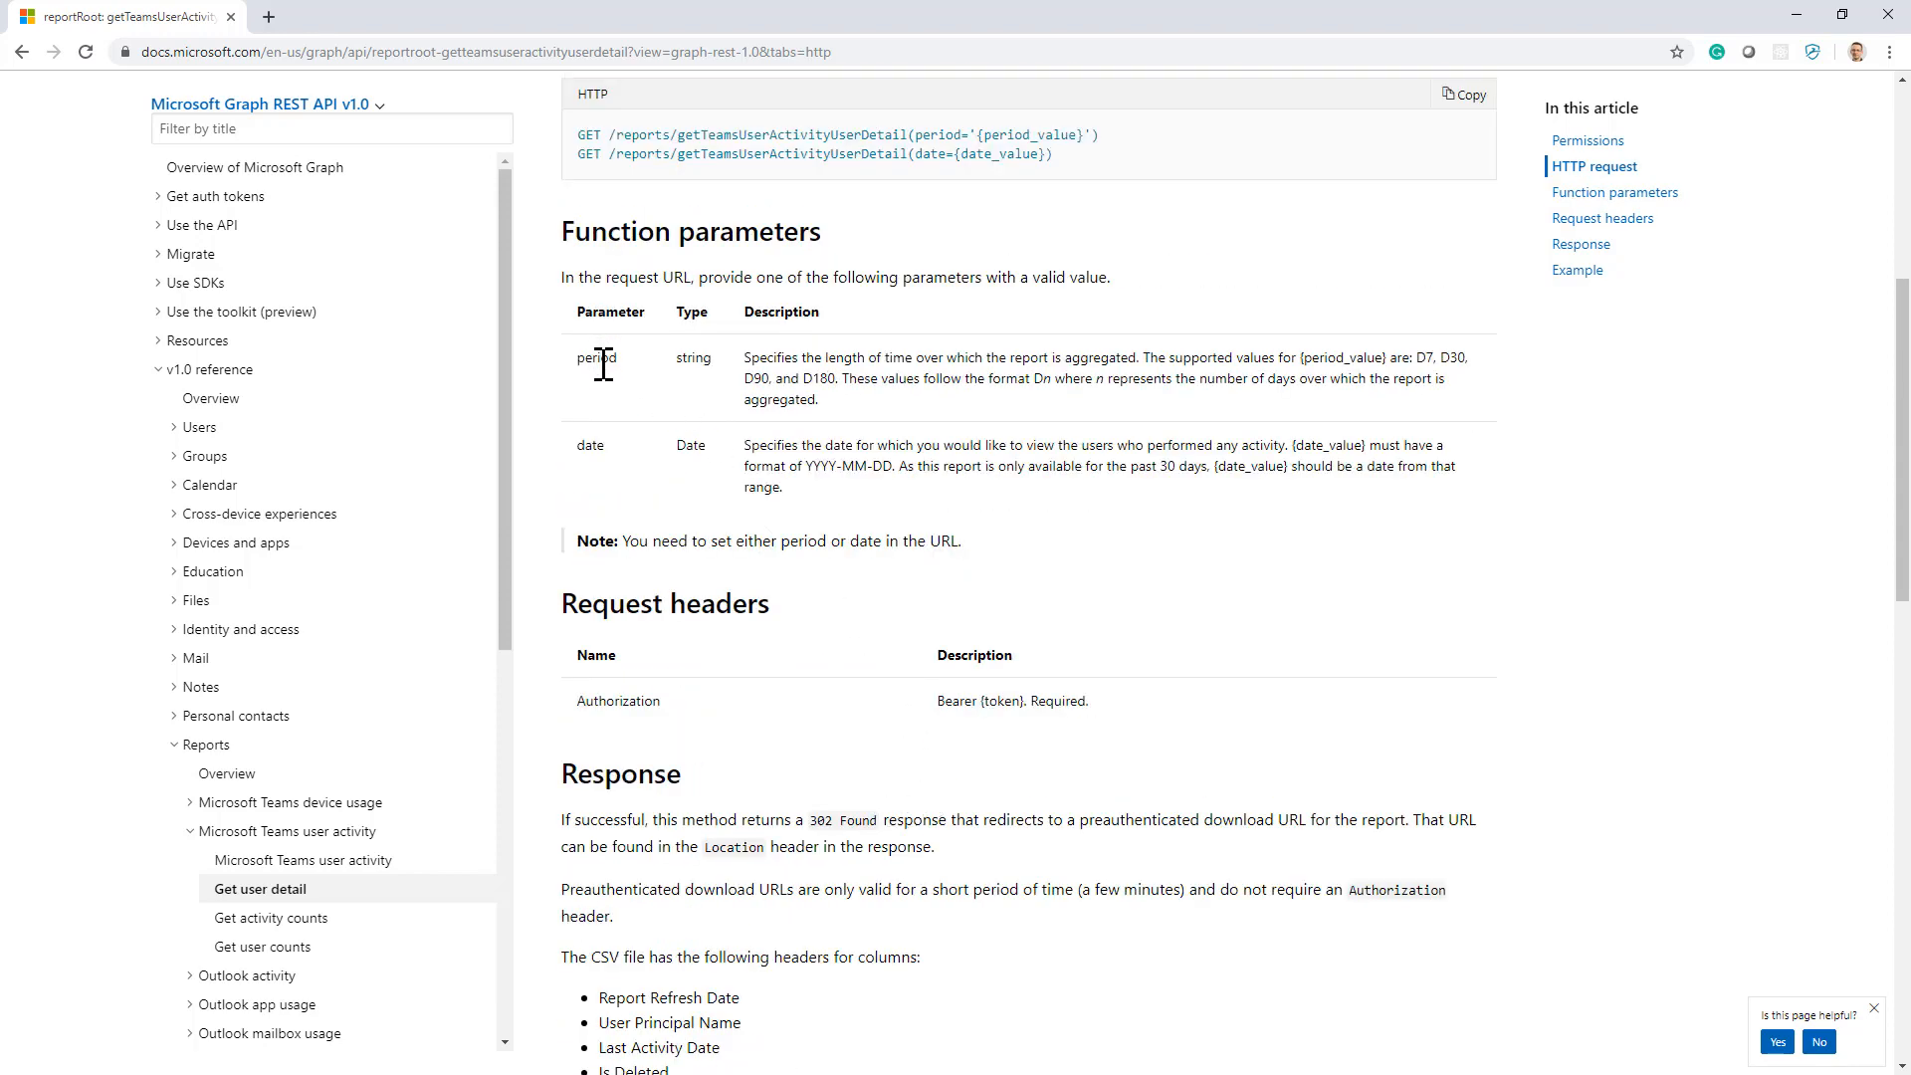
double_click(1420, 357)
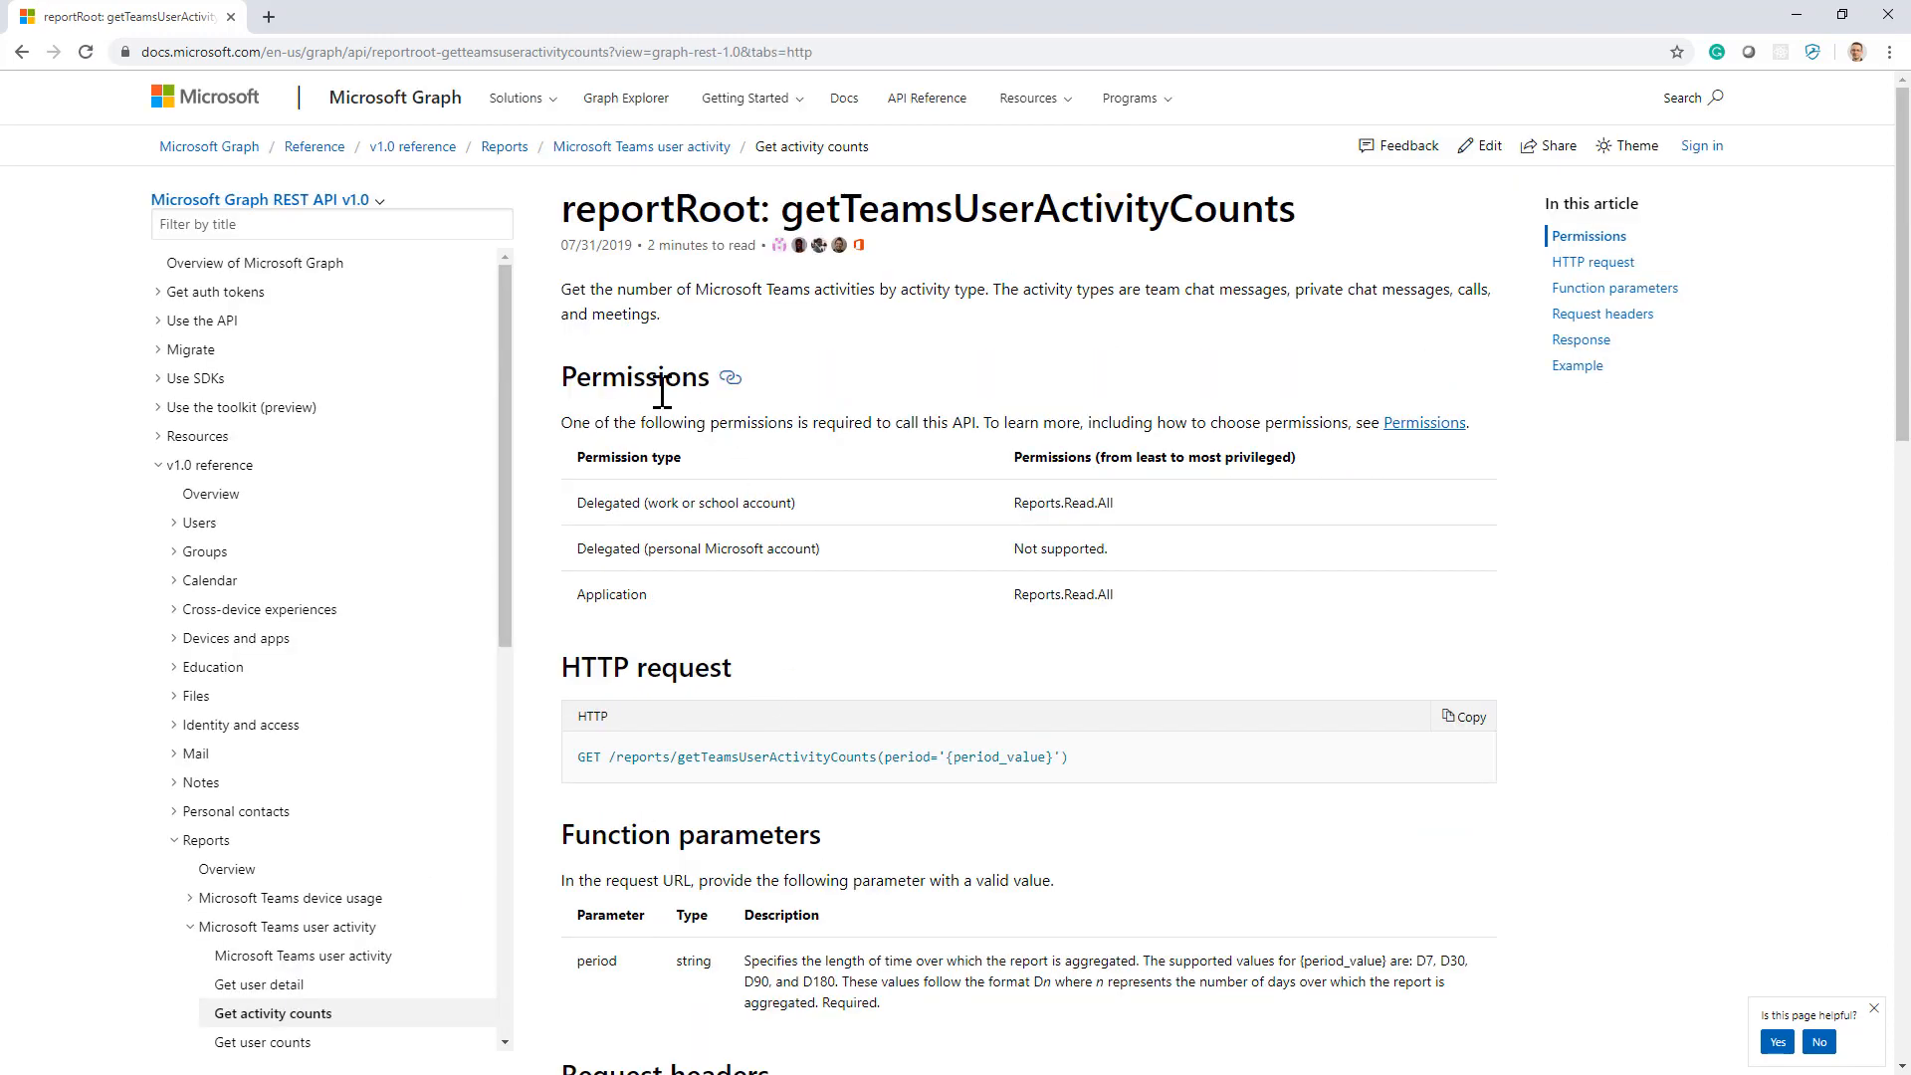
mouse_move(664, 533)
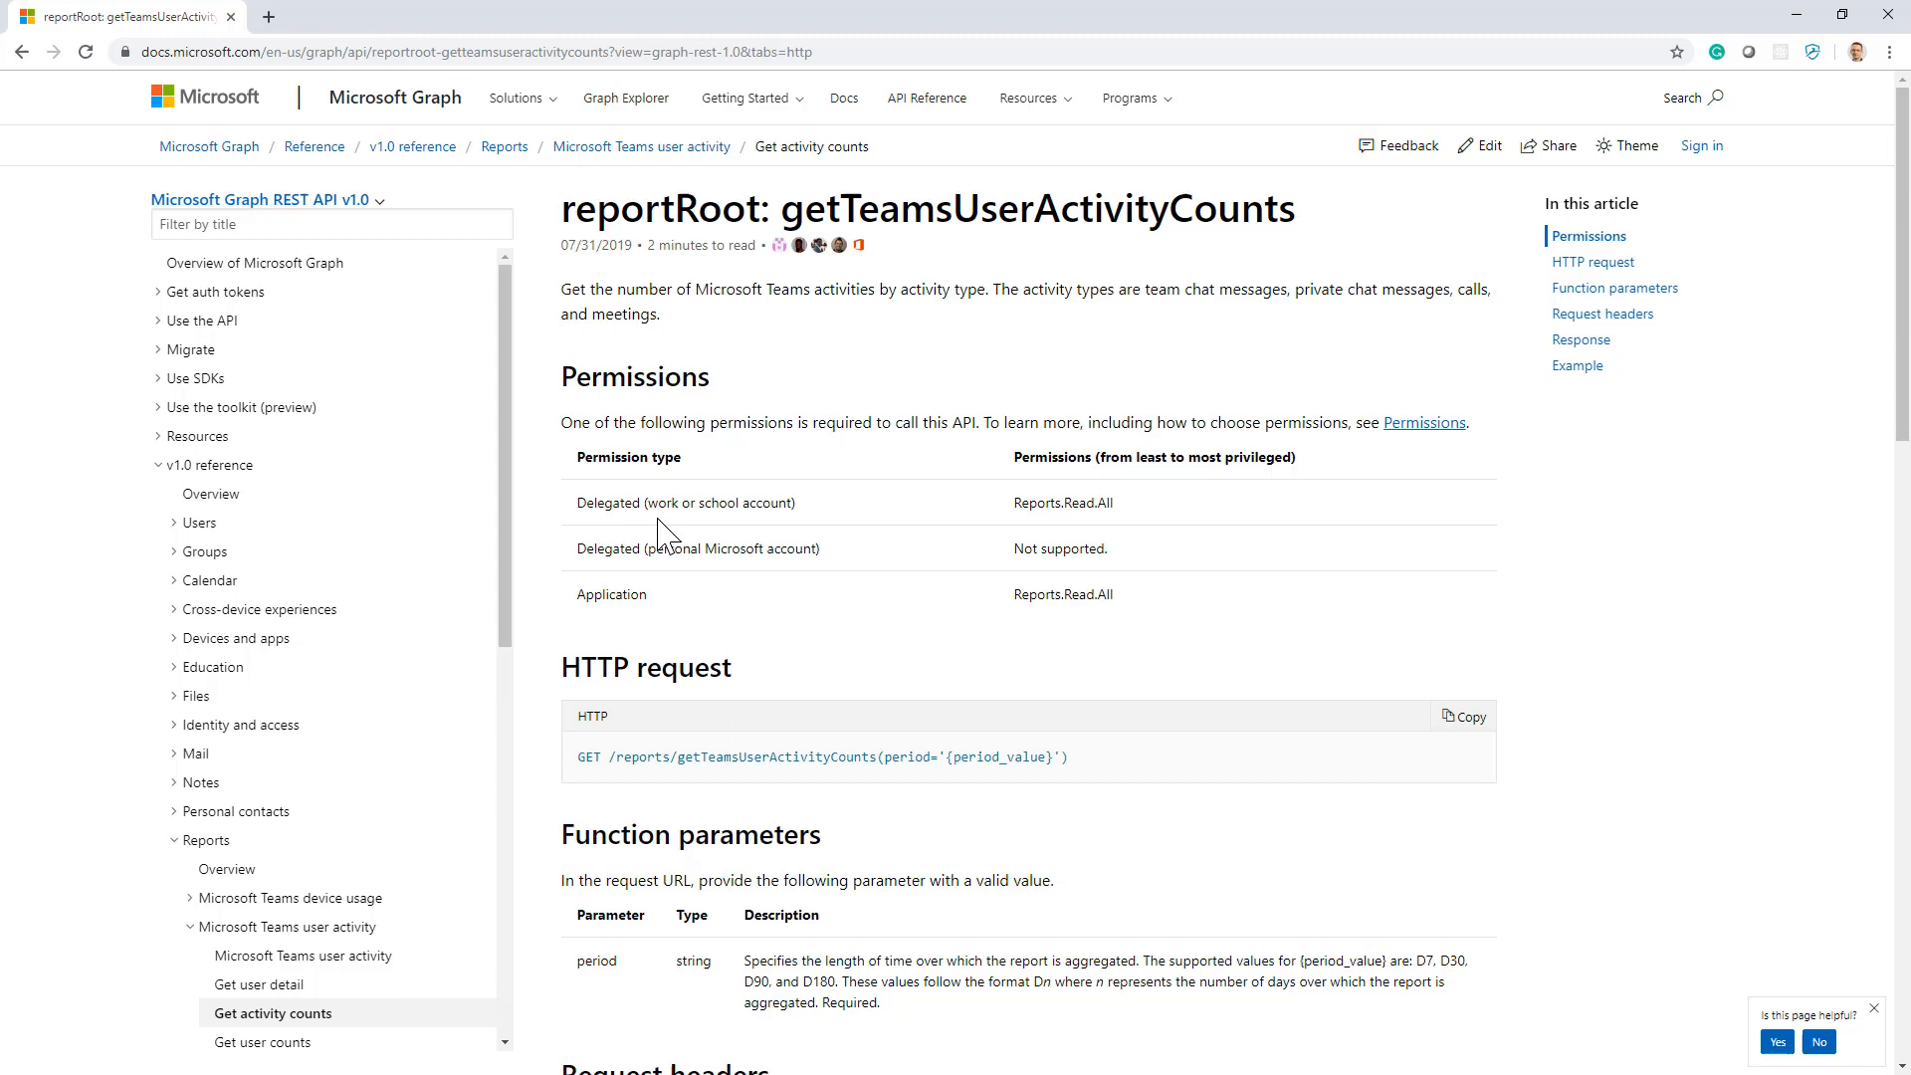
Step: Scroll the getTeamsUserActivityCounts page down to its period parameter and CSV response columns
scroll("down", 3)
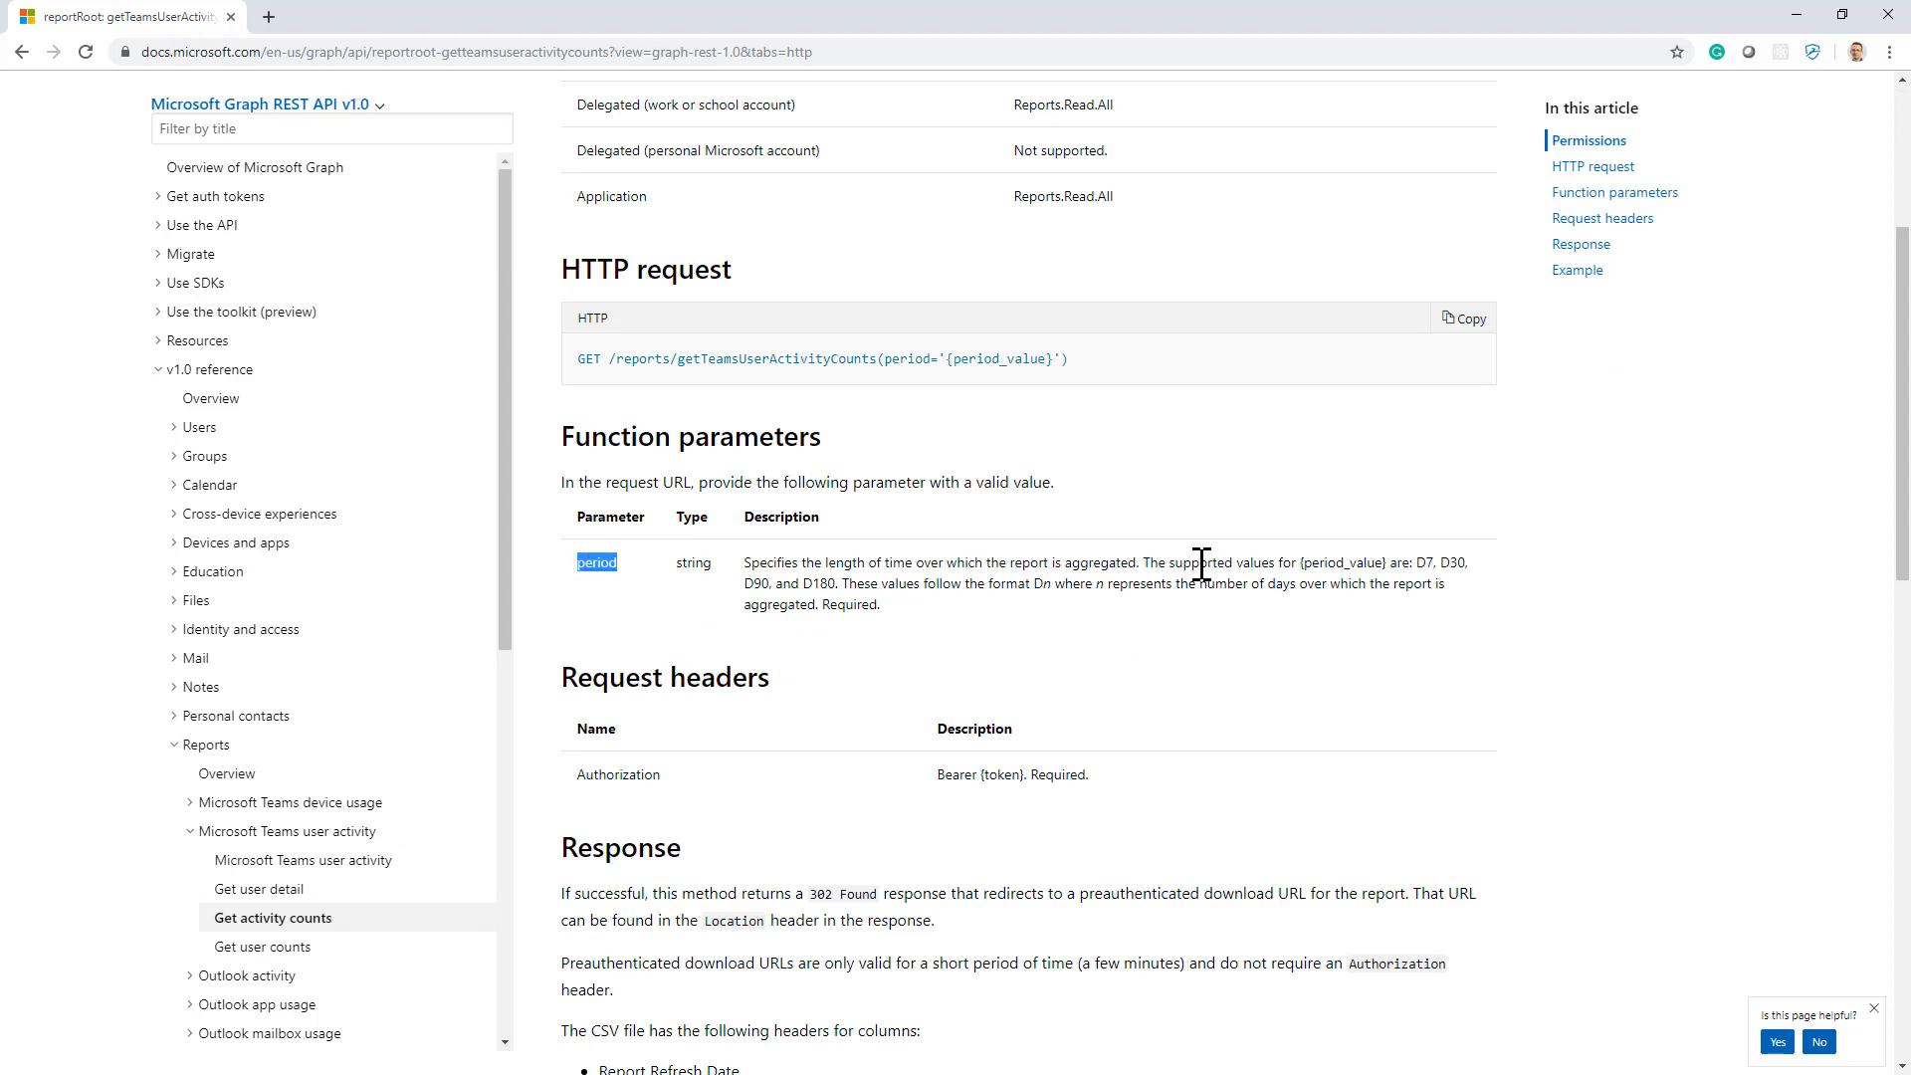
mouse_move(1108, 623)
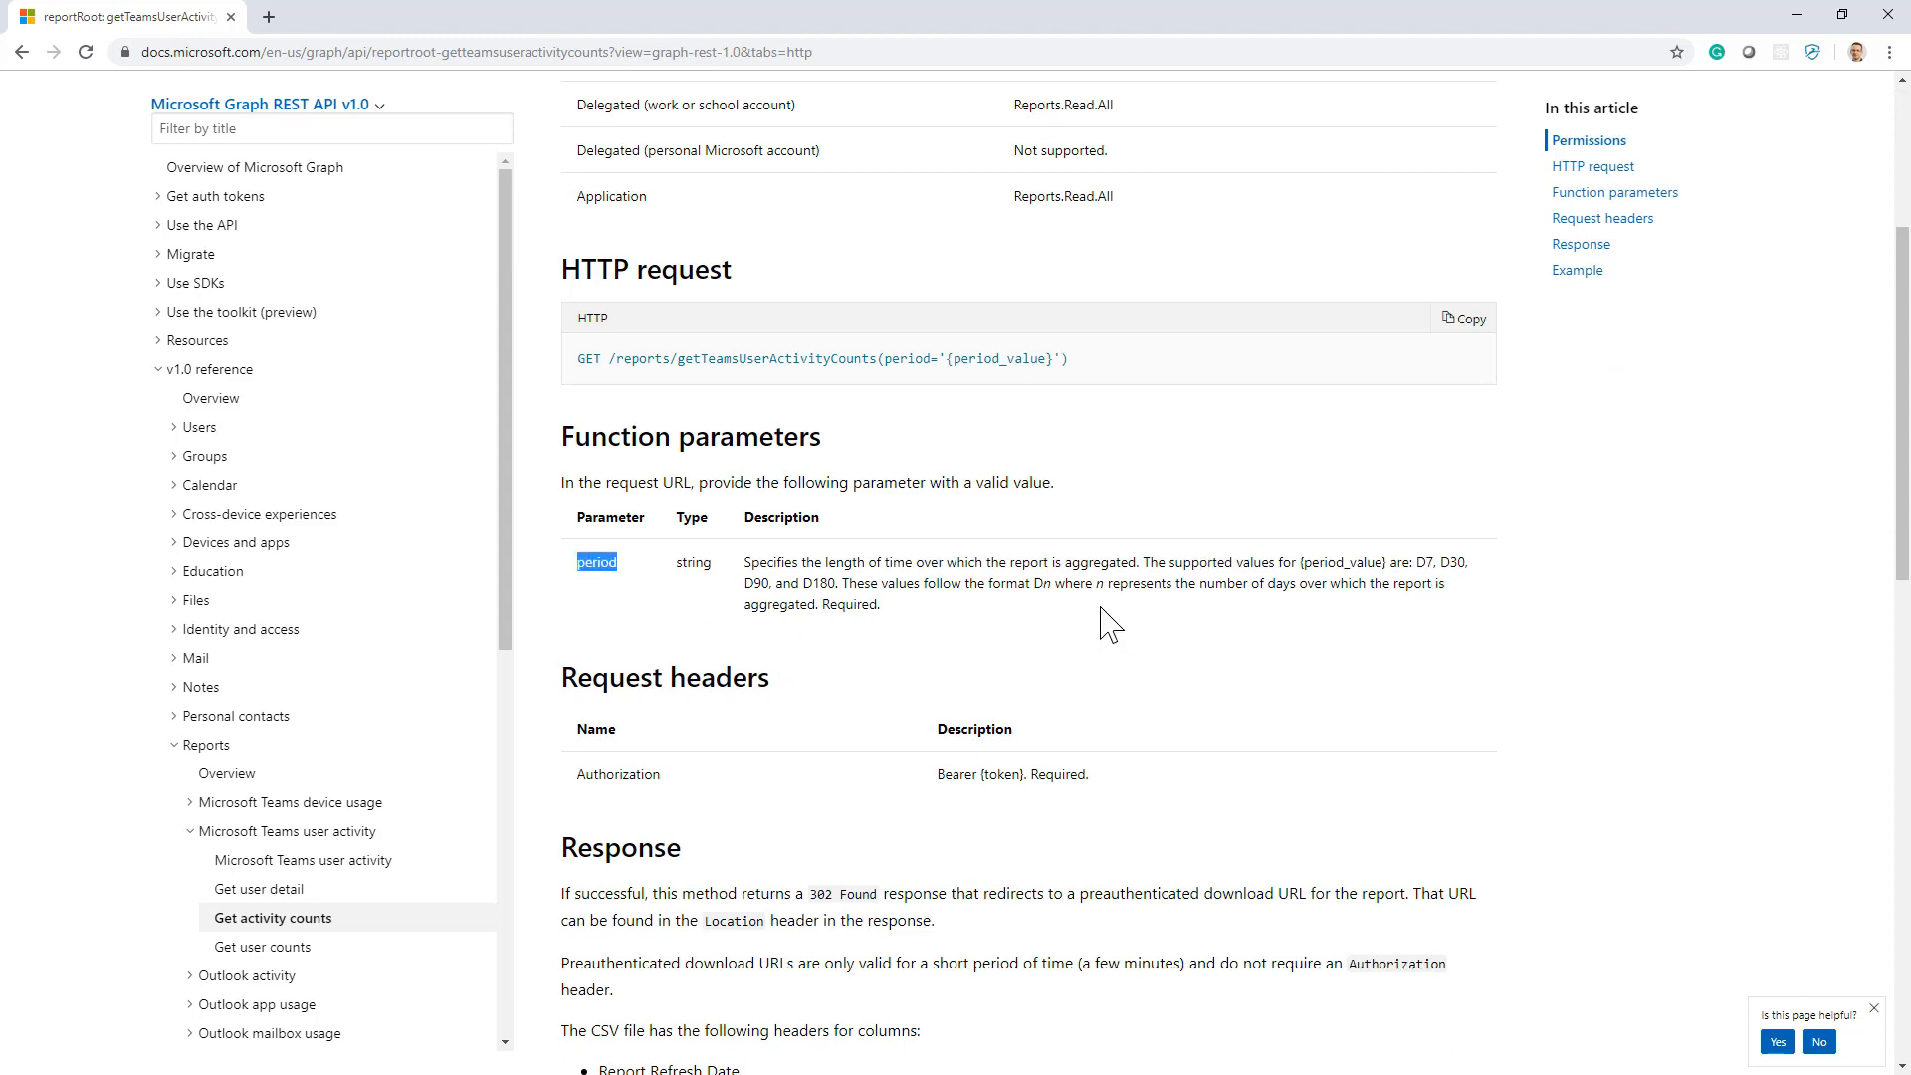
scroll("down", 3)
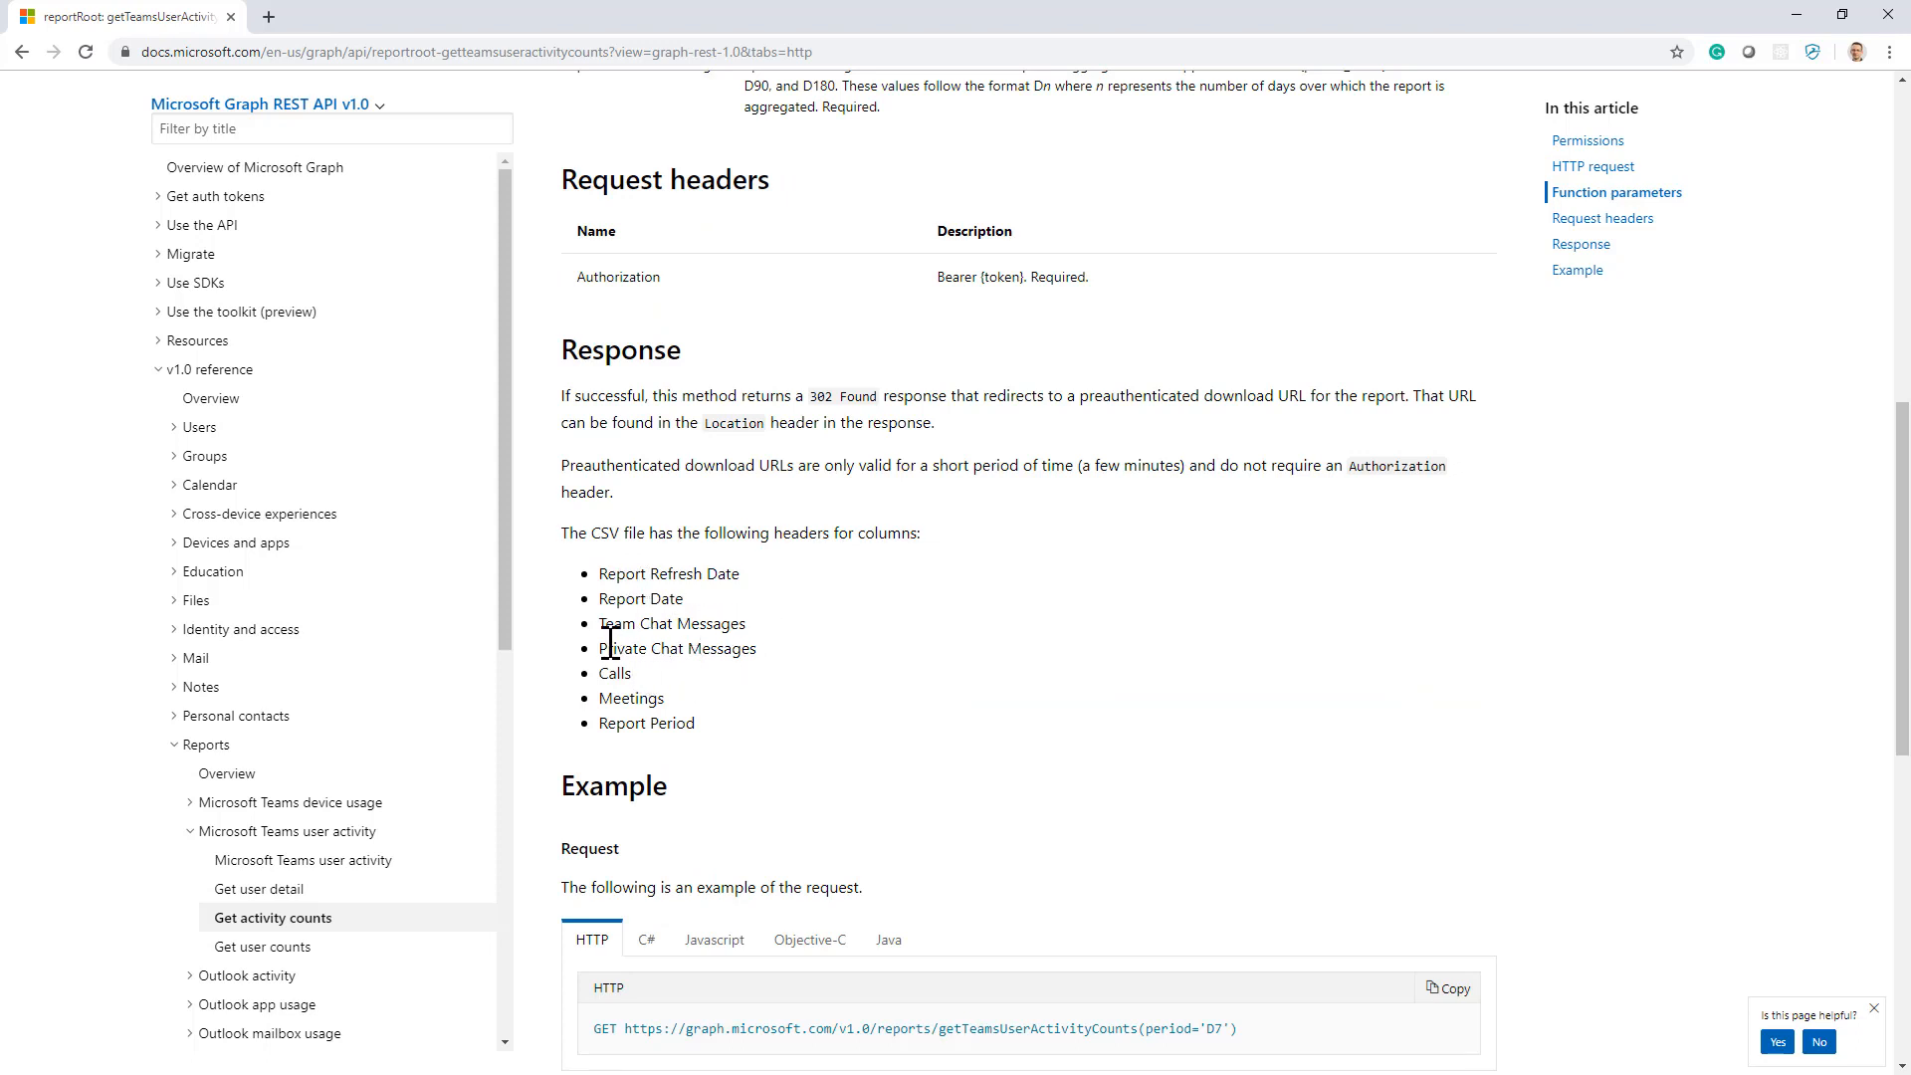
mouse_move(692, 715)
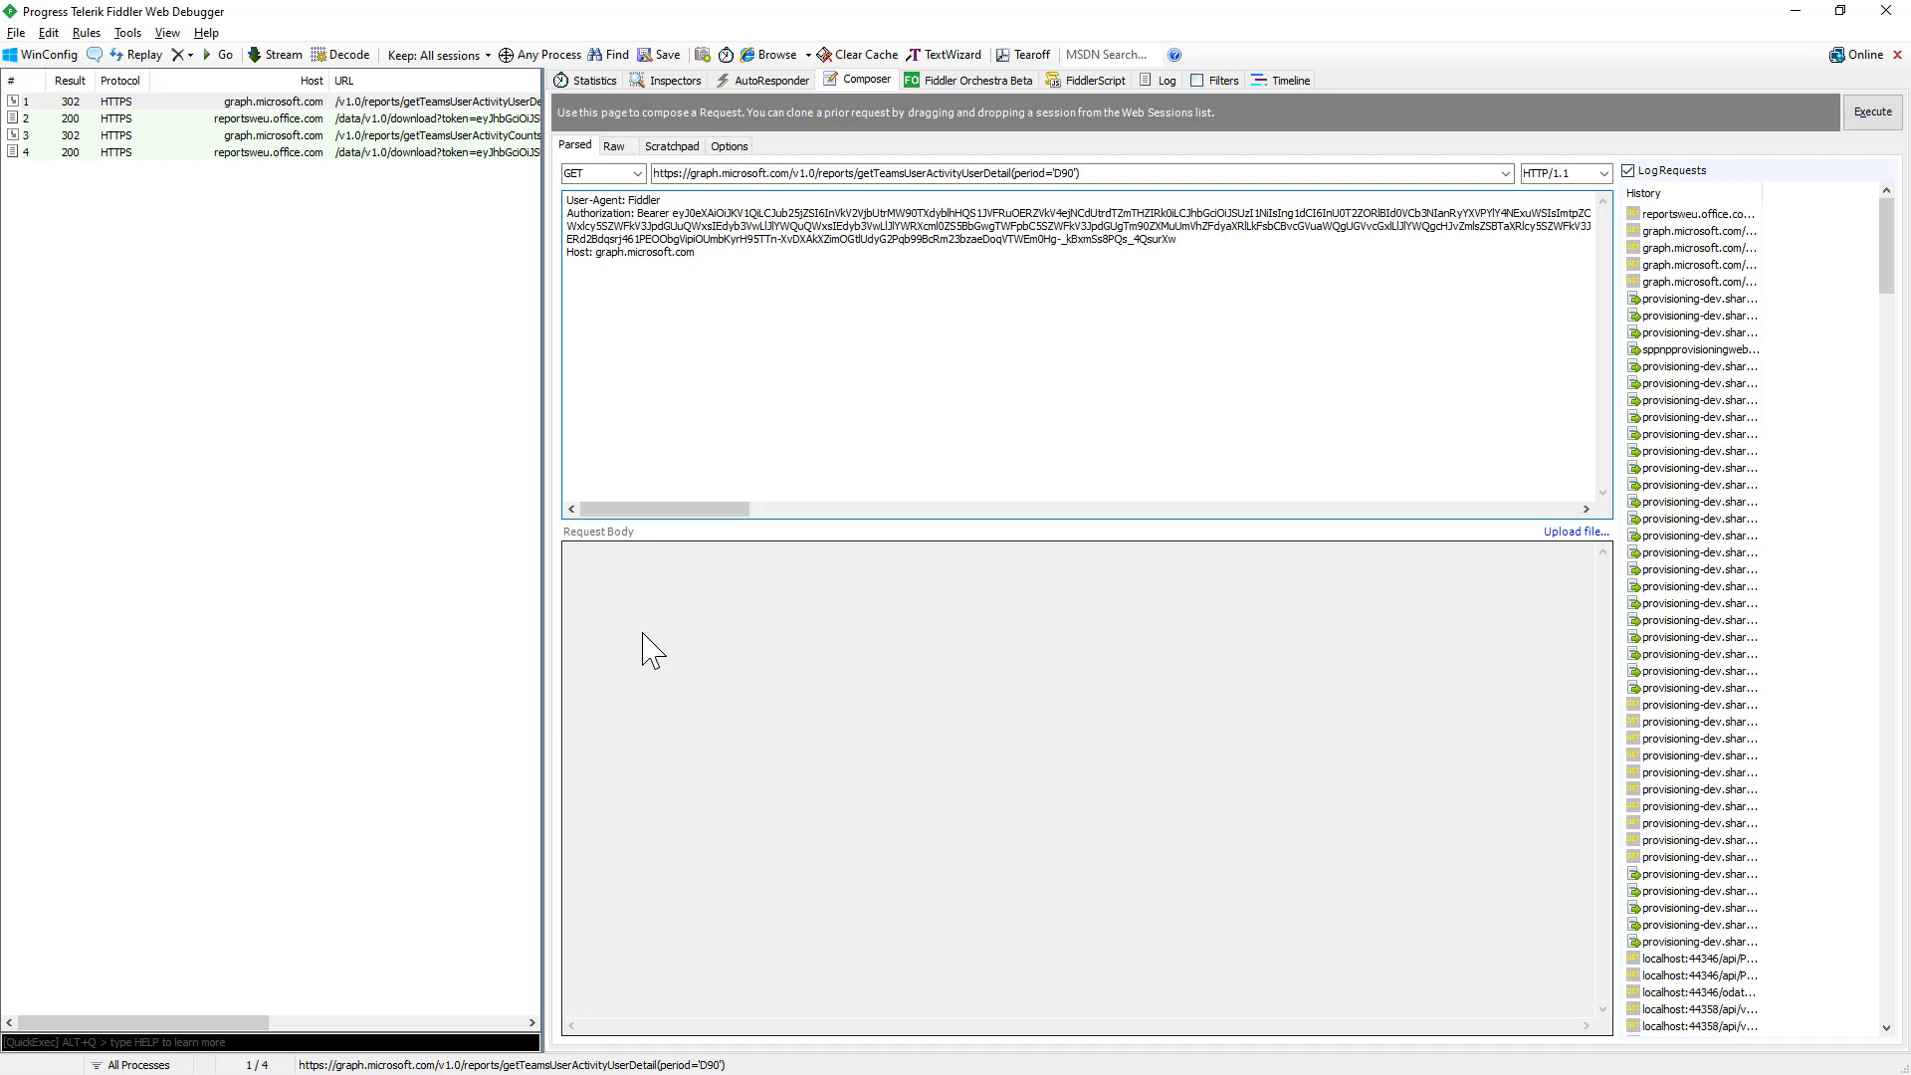
Step: View session 2's user-detail CSV as text, then select the getTeamsUserActivityCounts D90 session
left_click(566, 265)
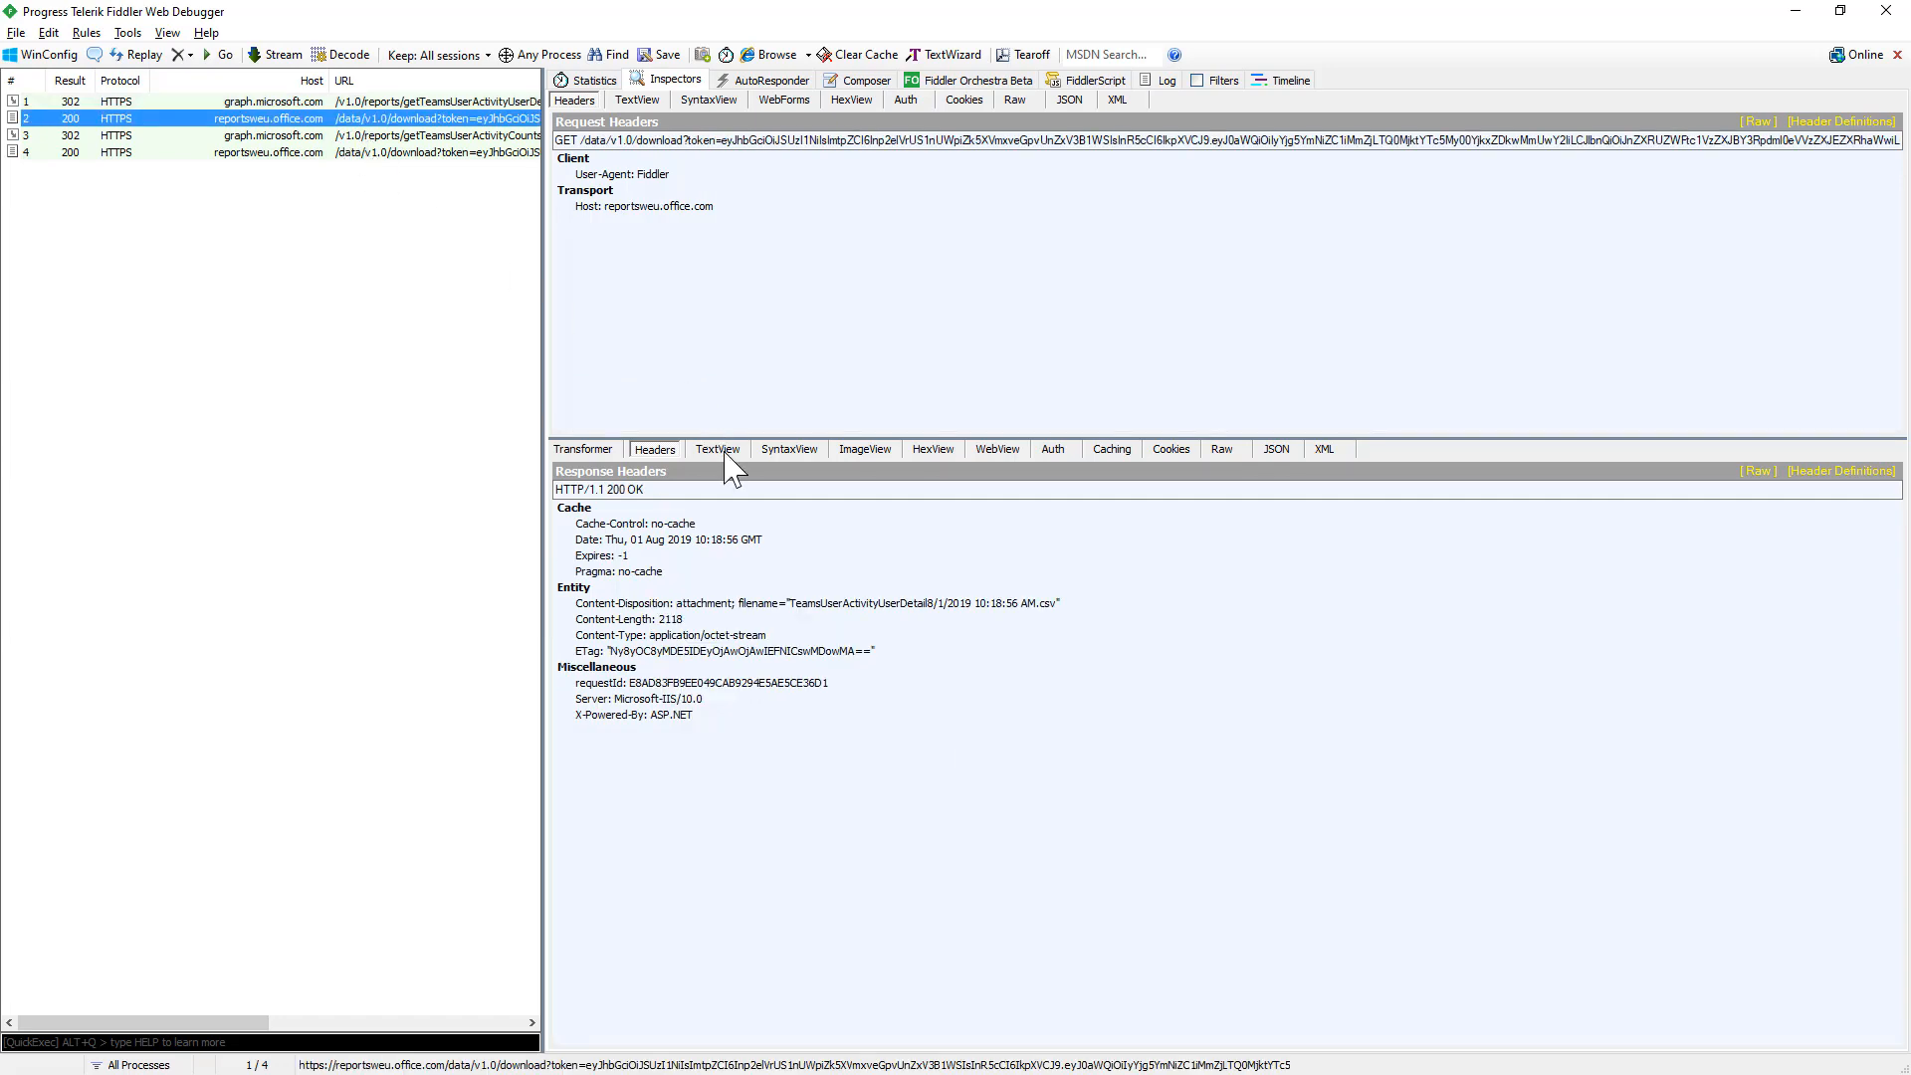
left_click(717, 449)
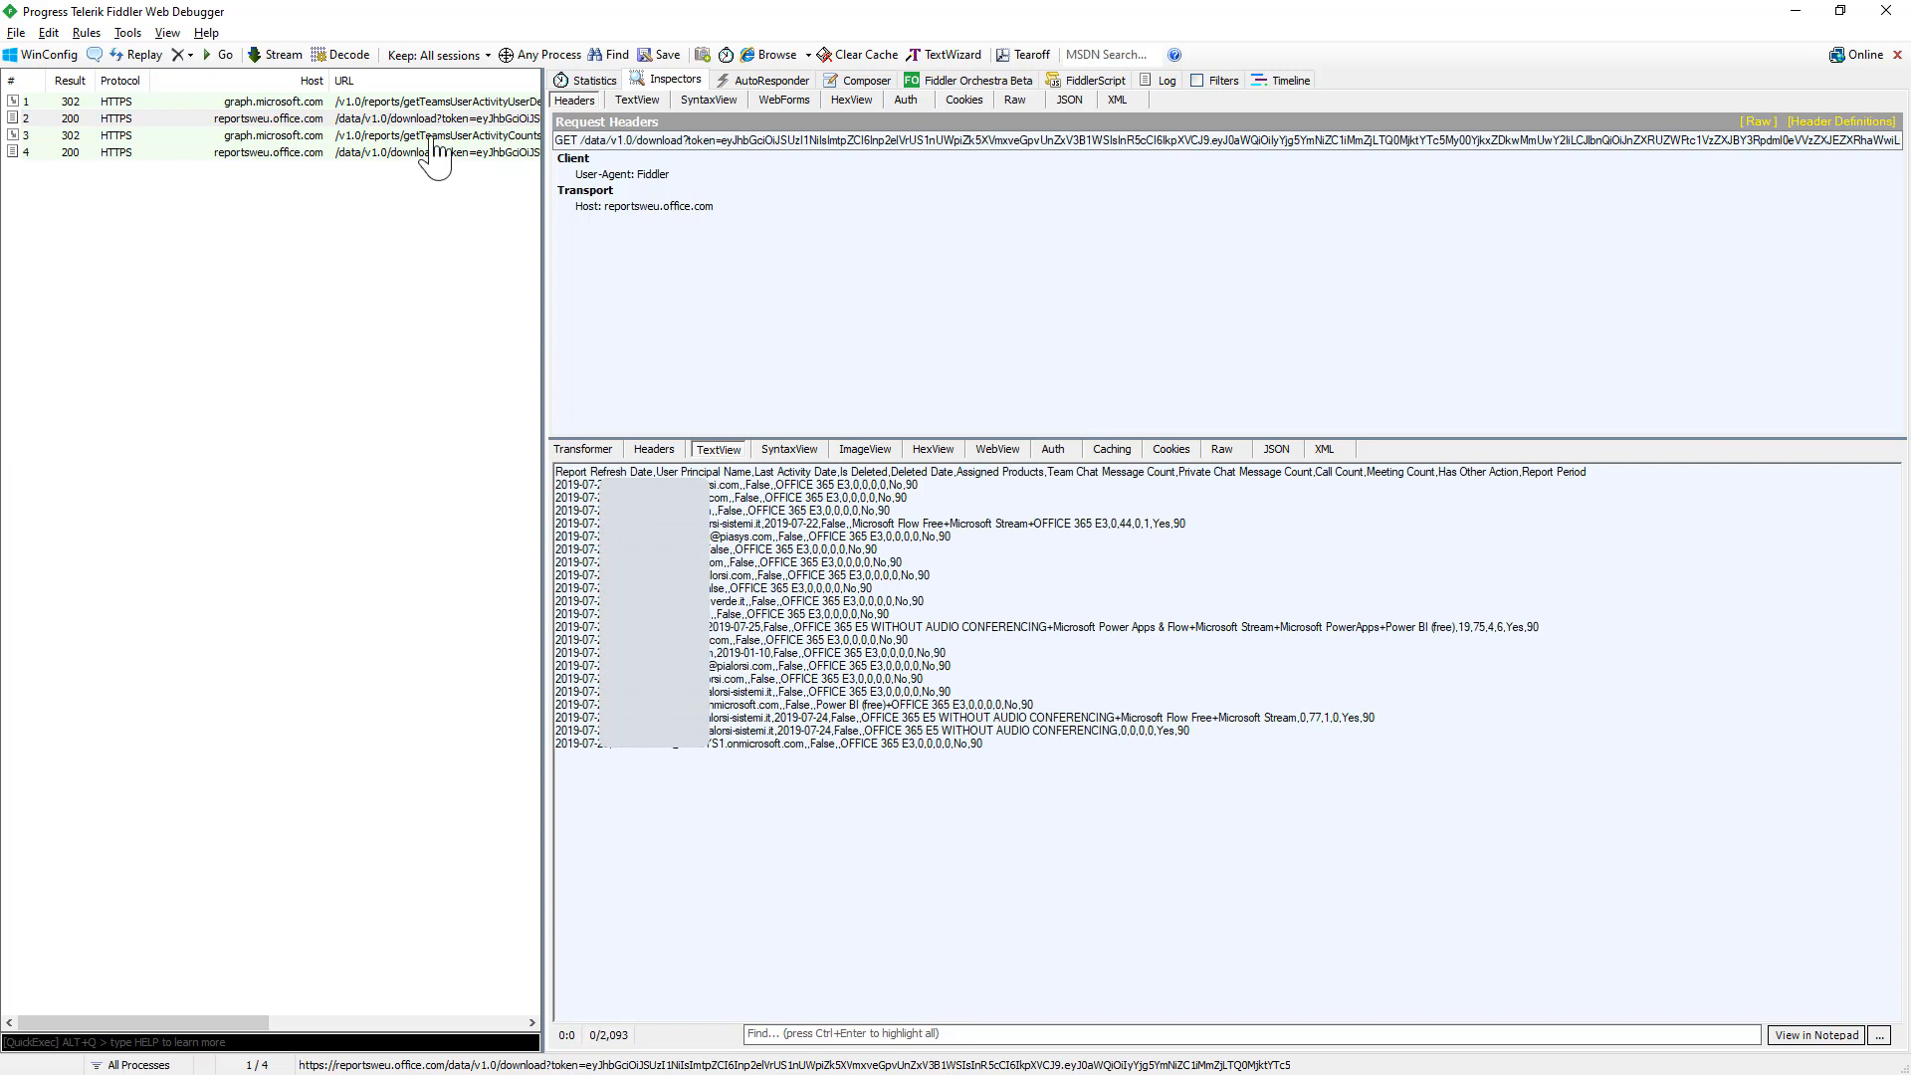
left_click(267, 135)
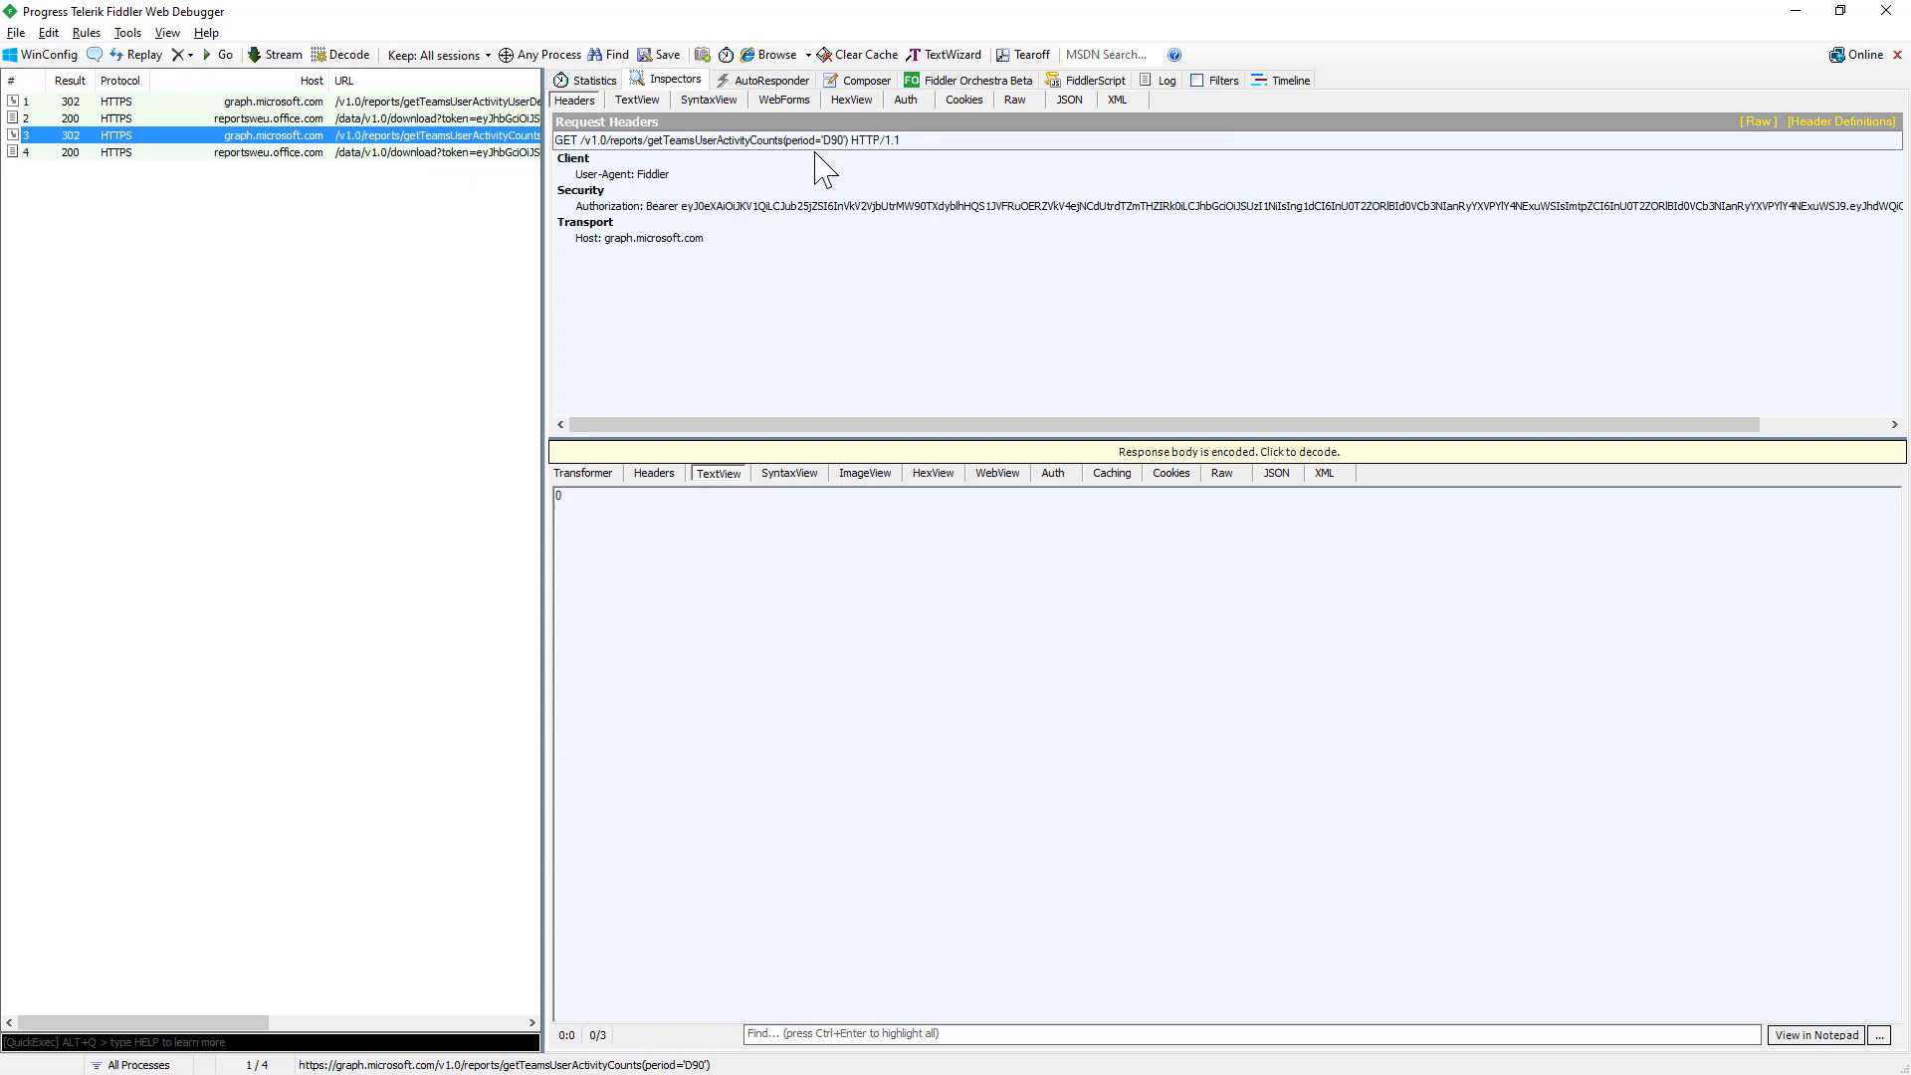
mouse_move(418, 174)
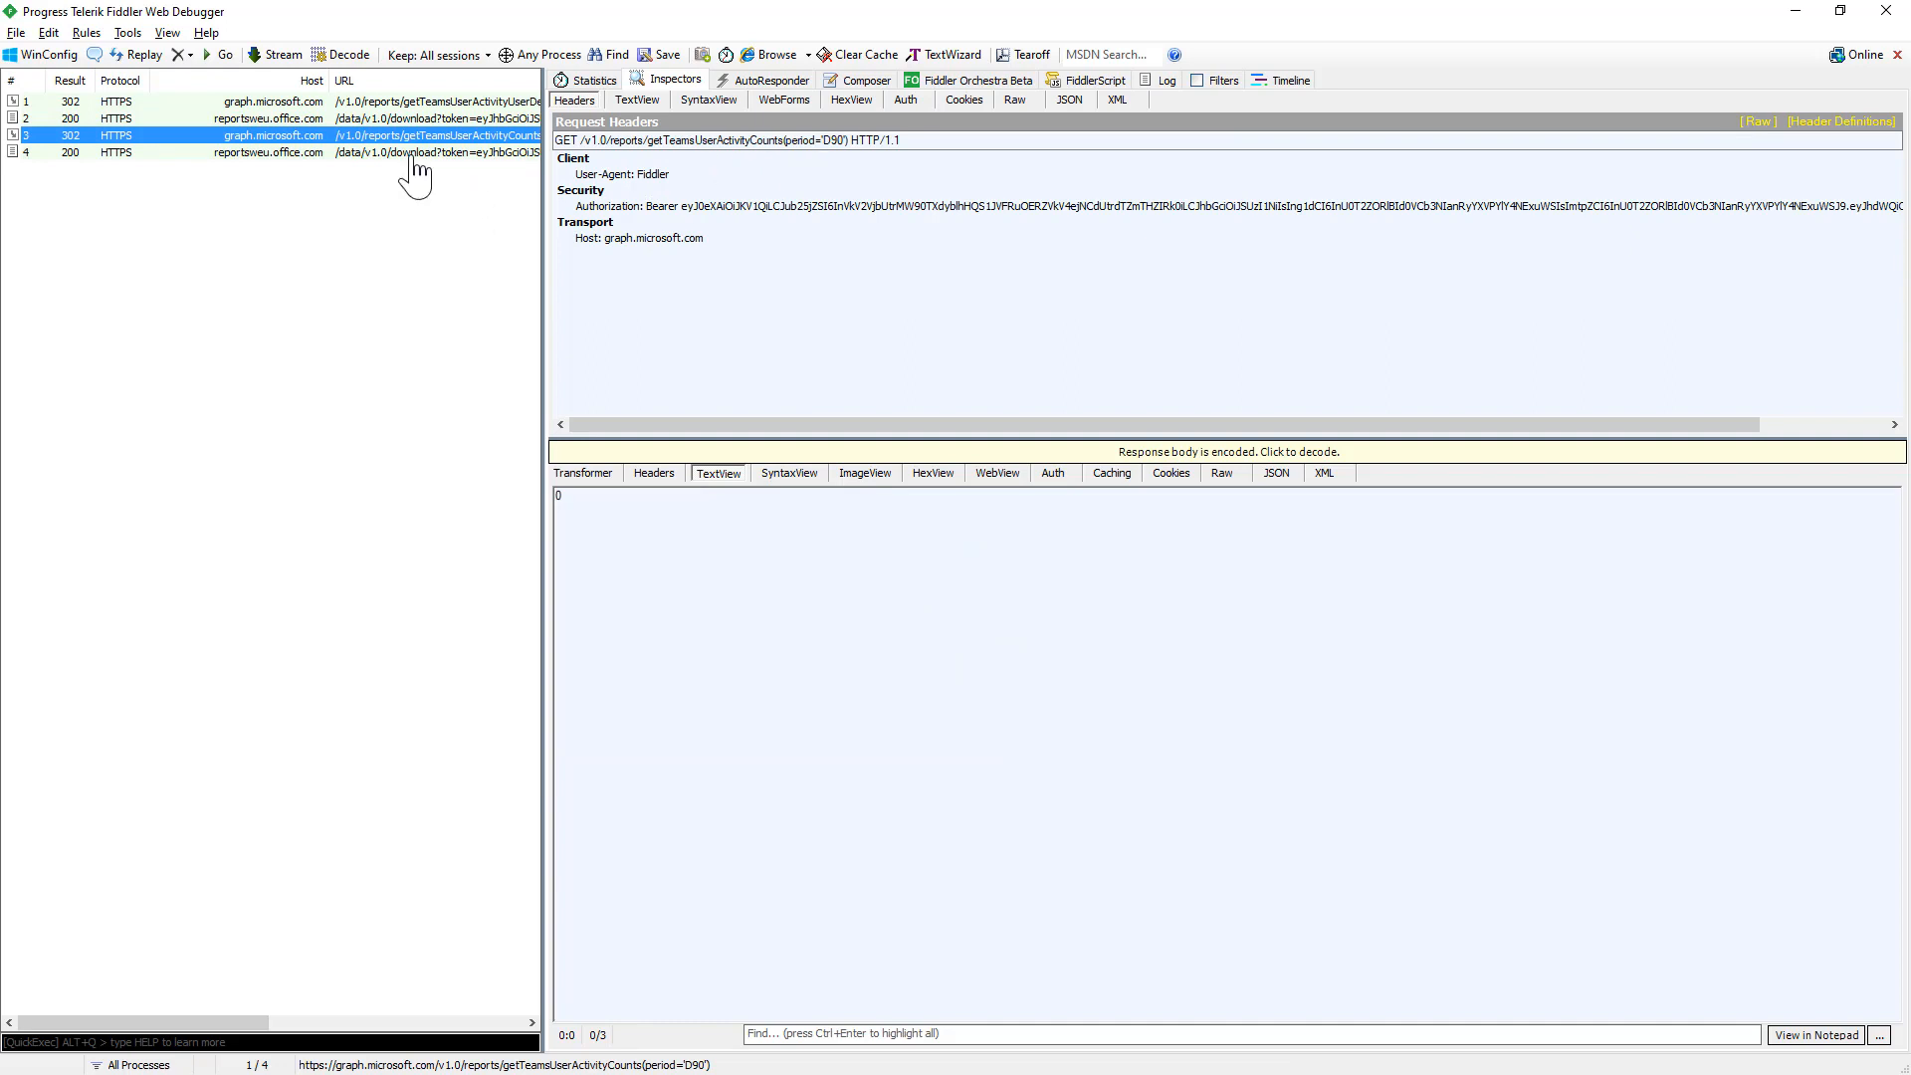
Step: Check session 3's redirect headers, then show session 4's activity-counts CSV as text
left_click(655, 472)
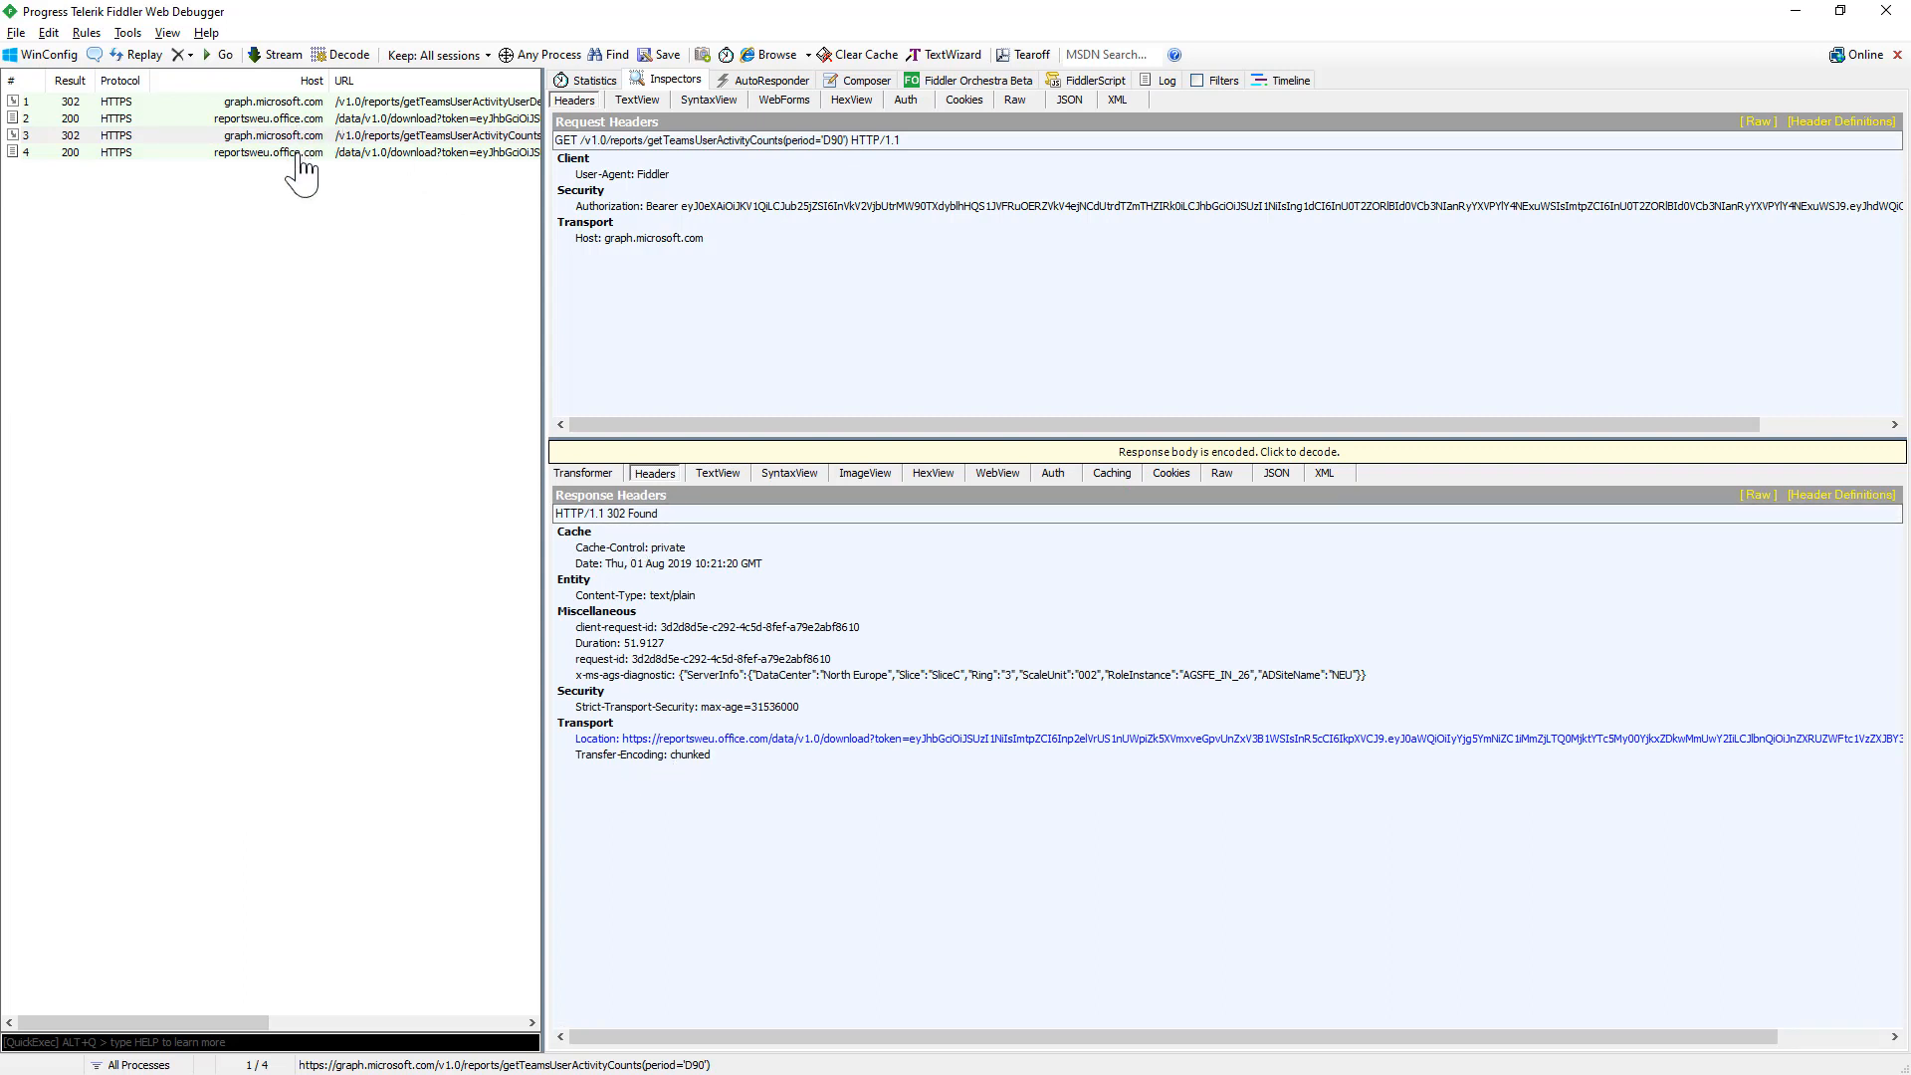
left_click(267, 151)
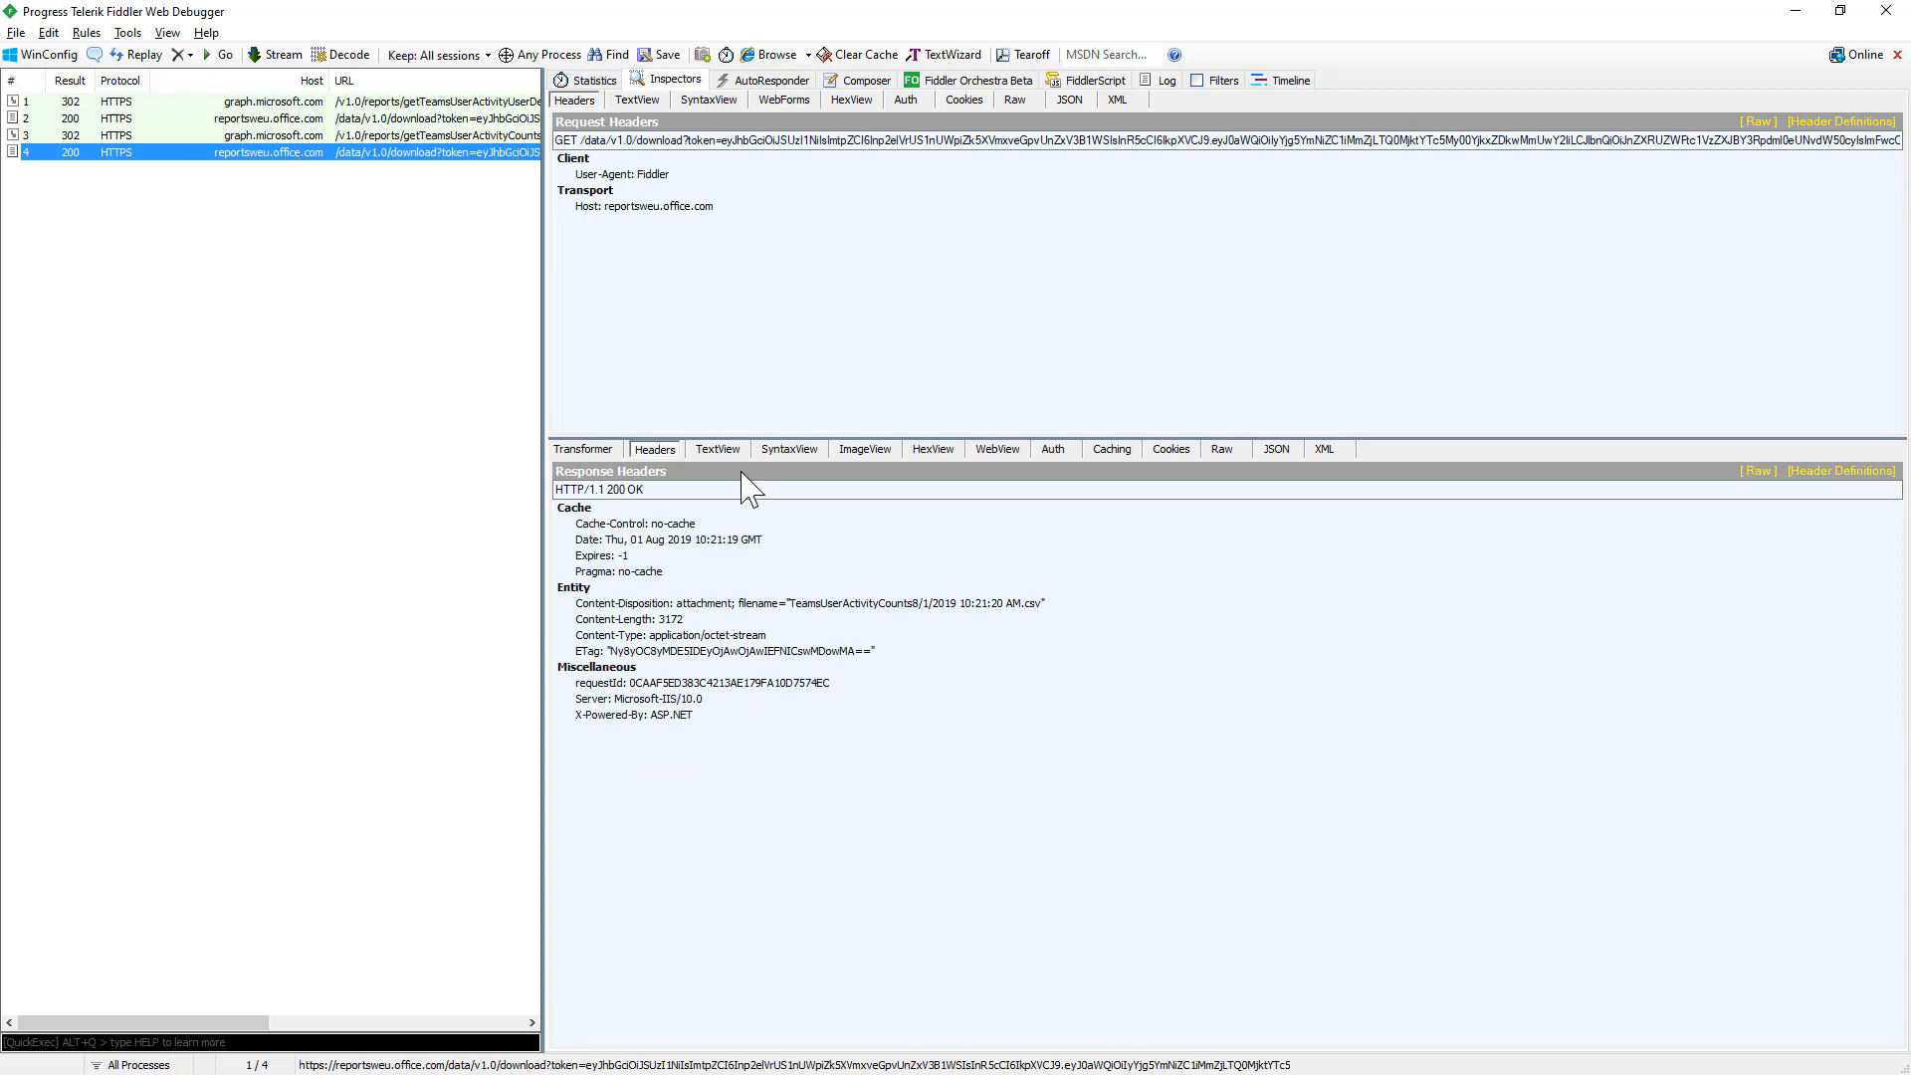
left_click(717, 449)
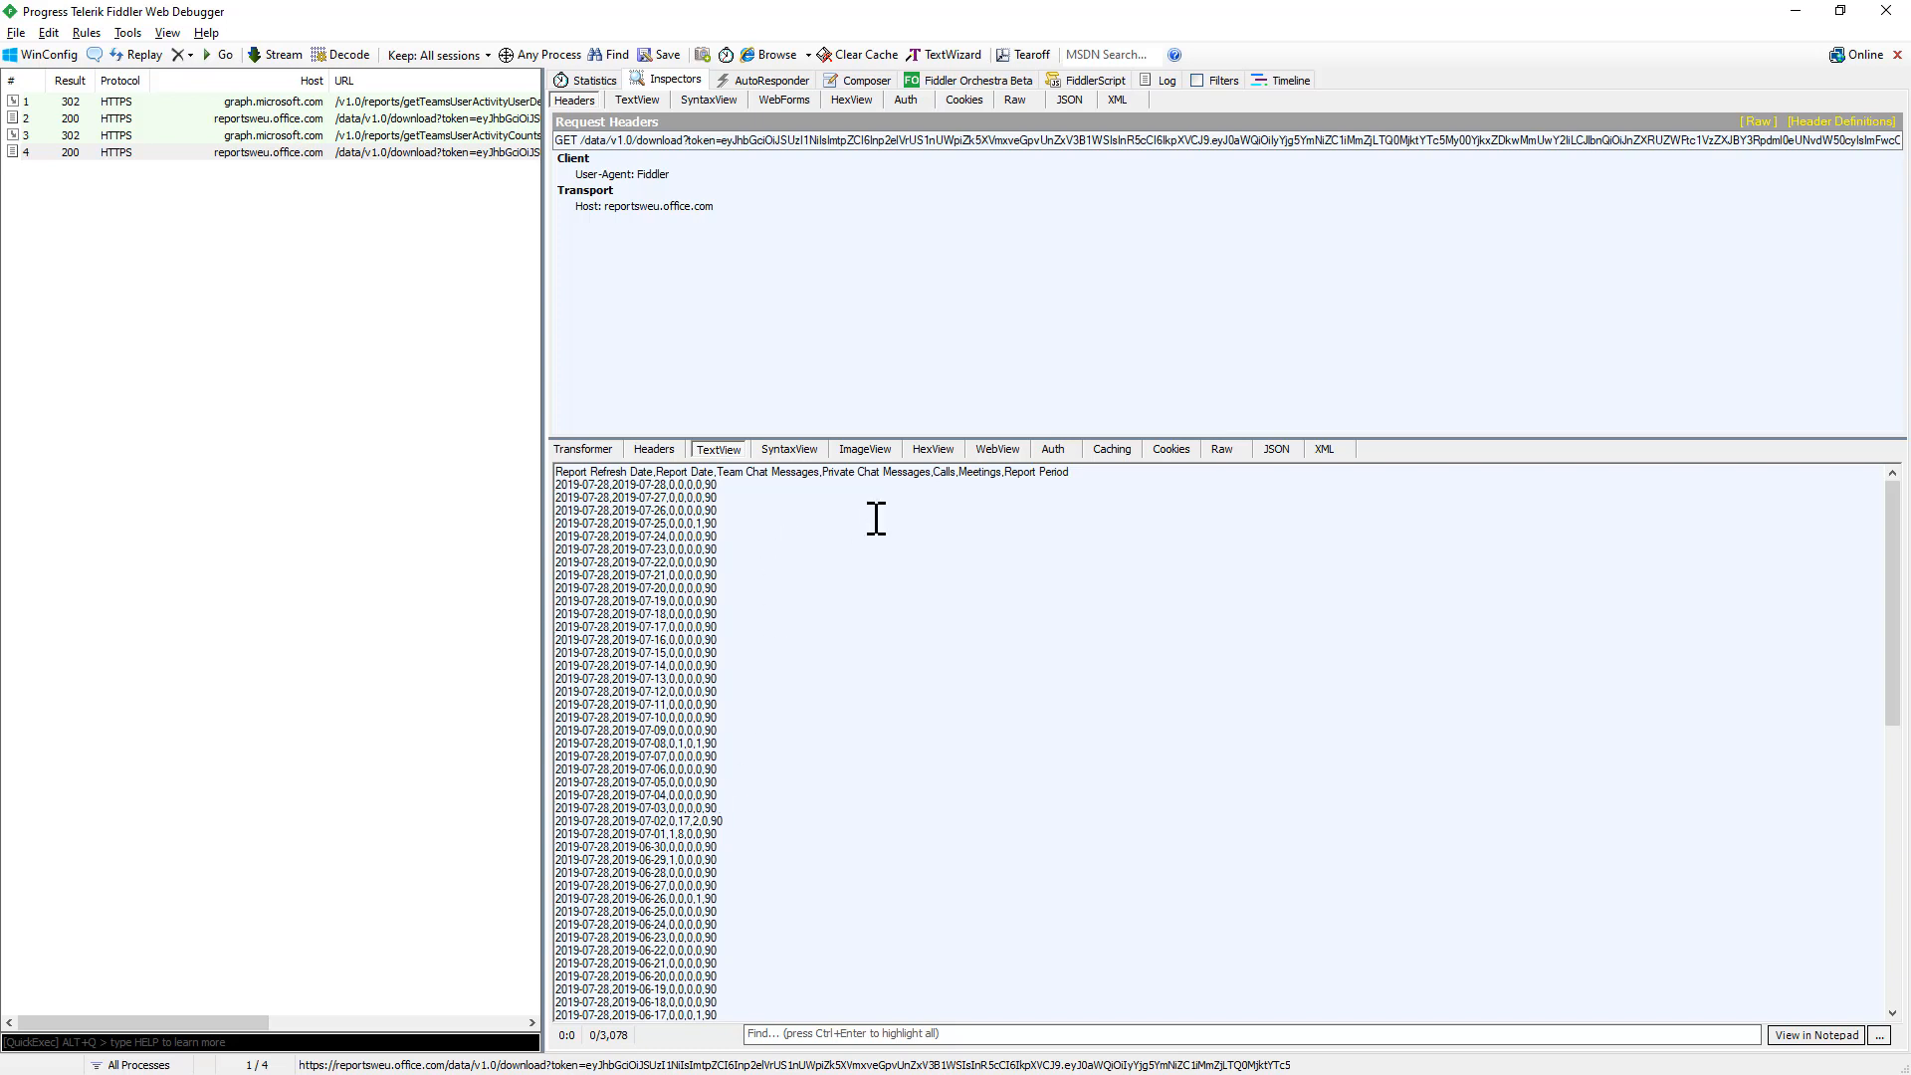
mouse_move(948, 656)
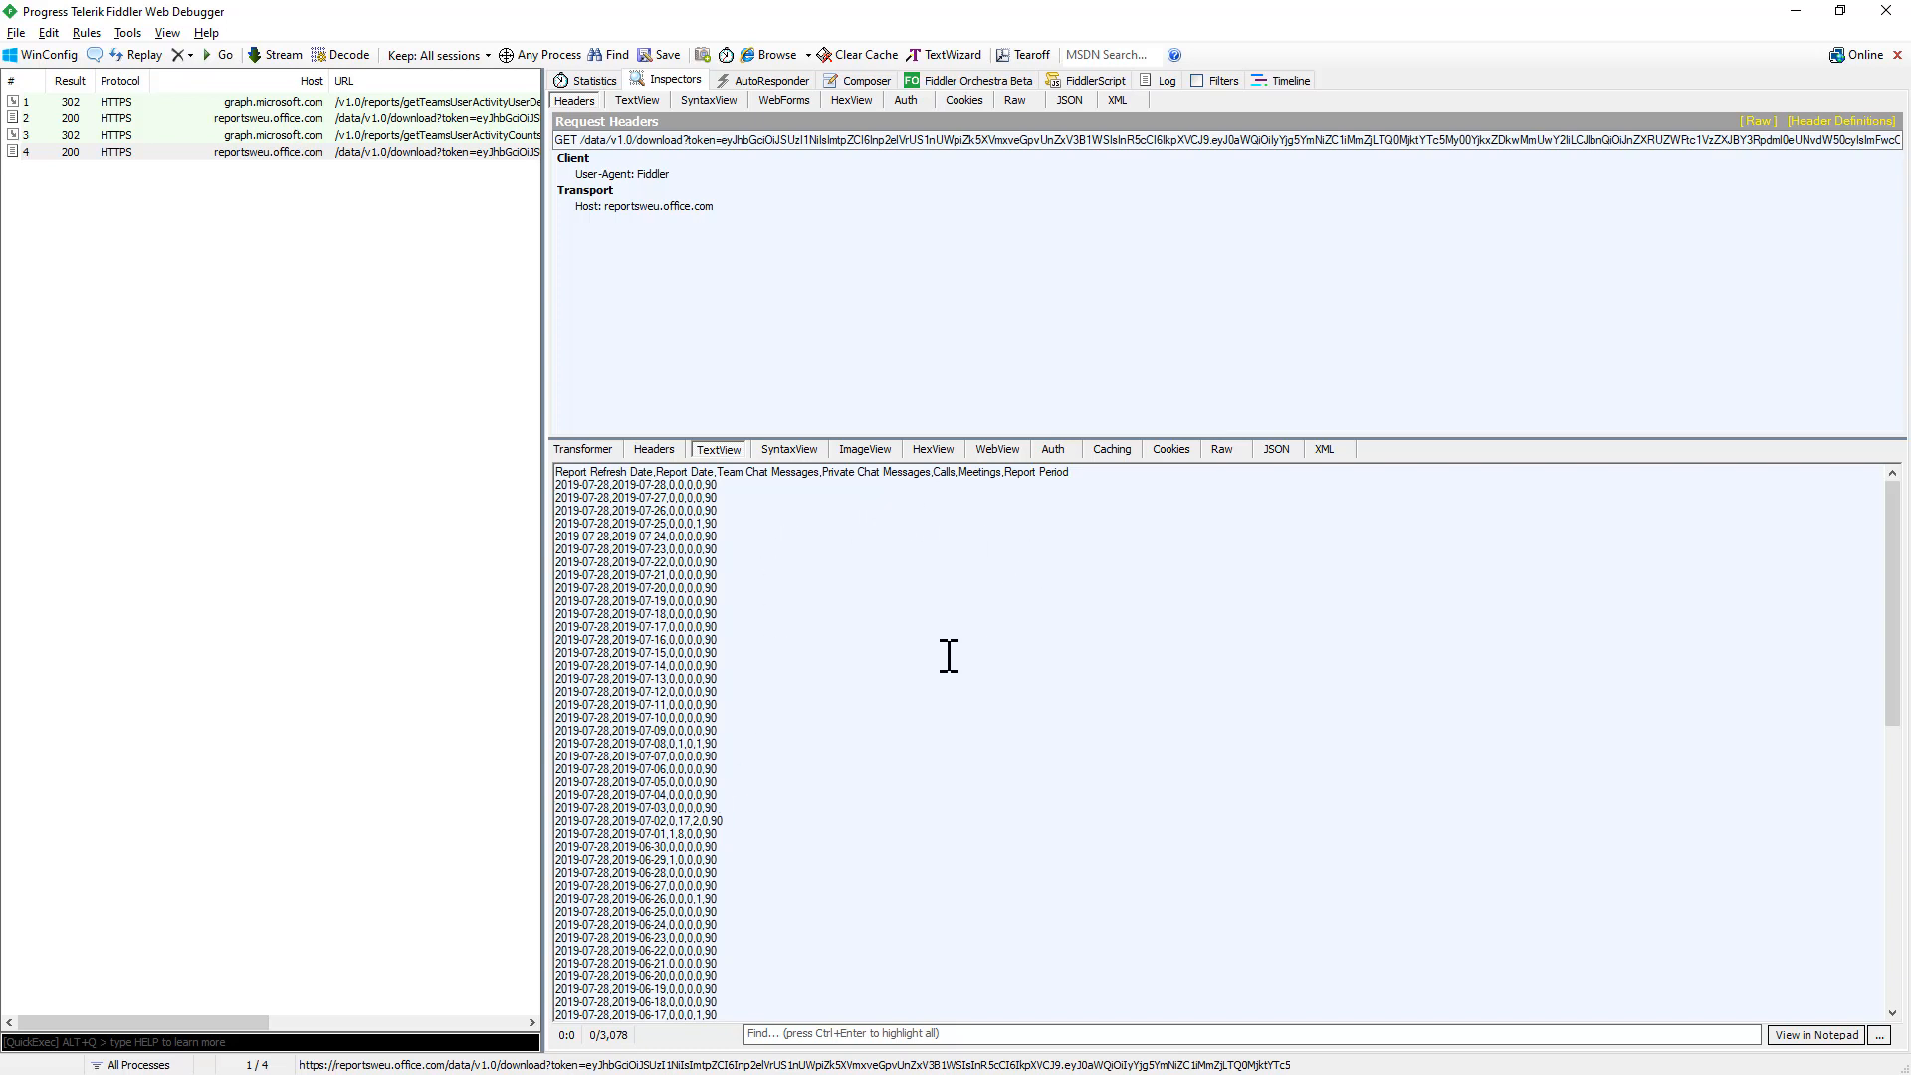